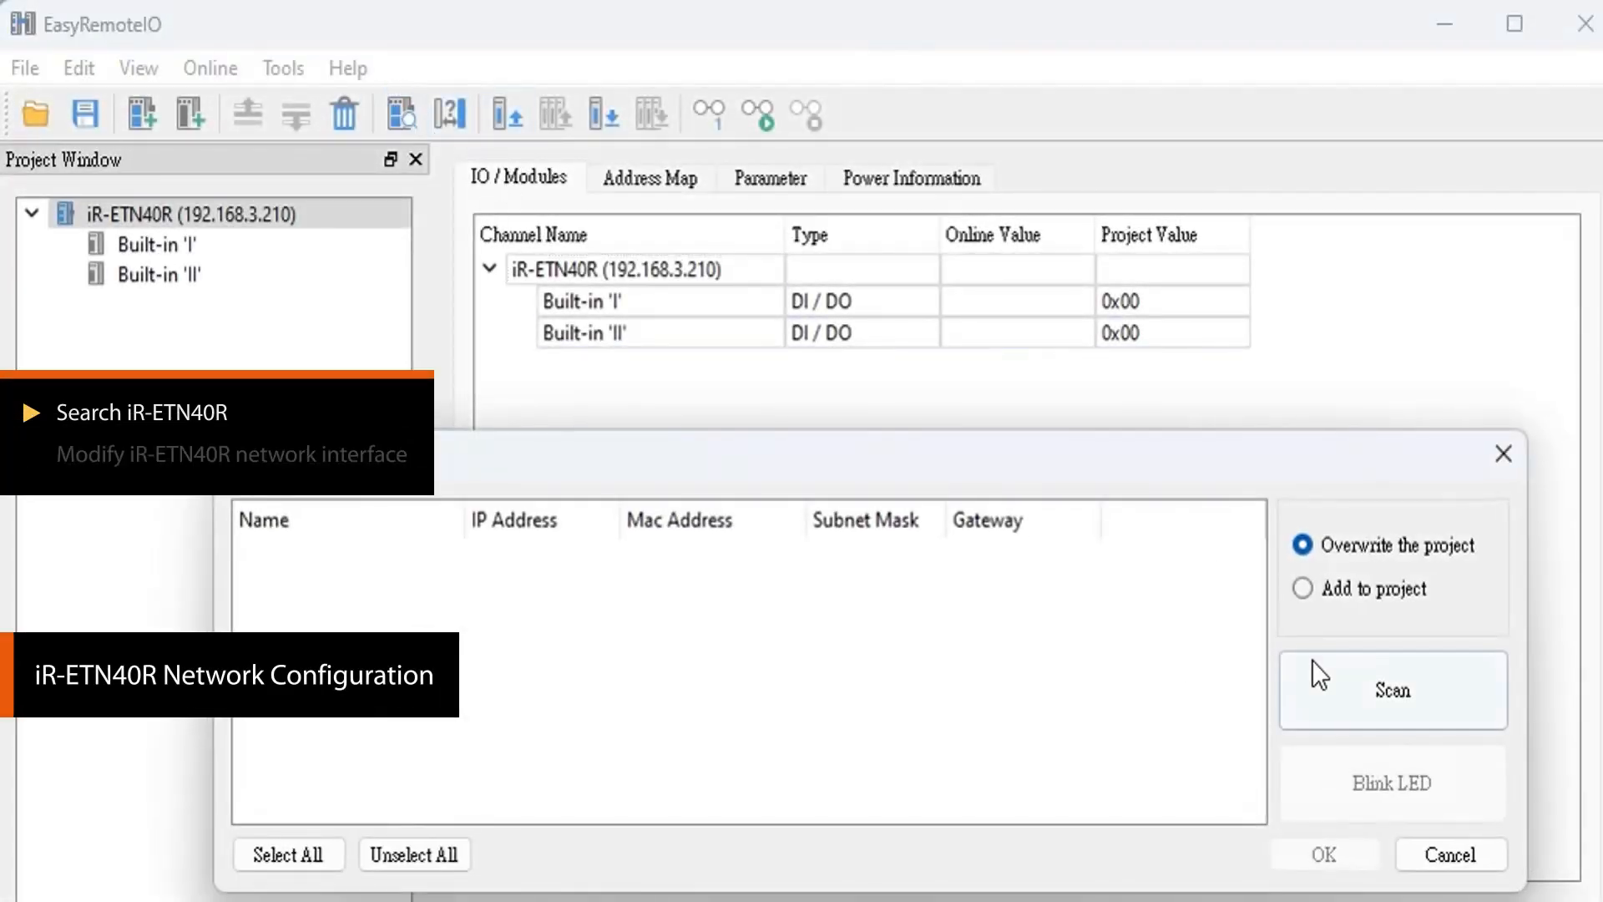
# Scan the network and select only the found iR-ETN40R module
pyautogui.click(1391, 688)
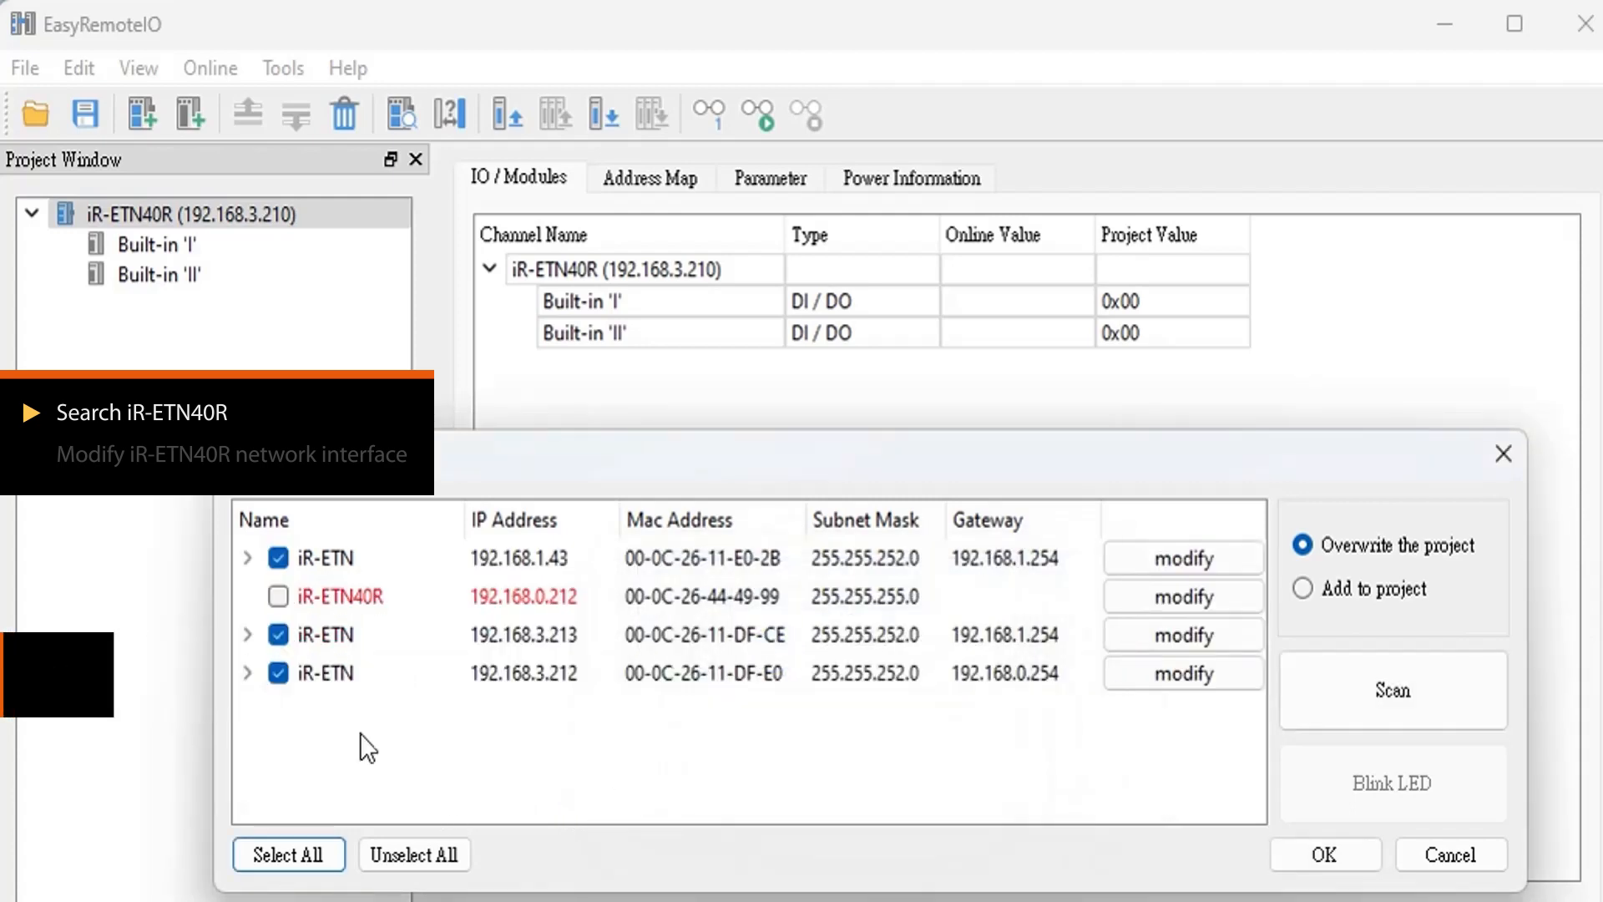
pyautogui.click(412, 854)
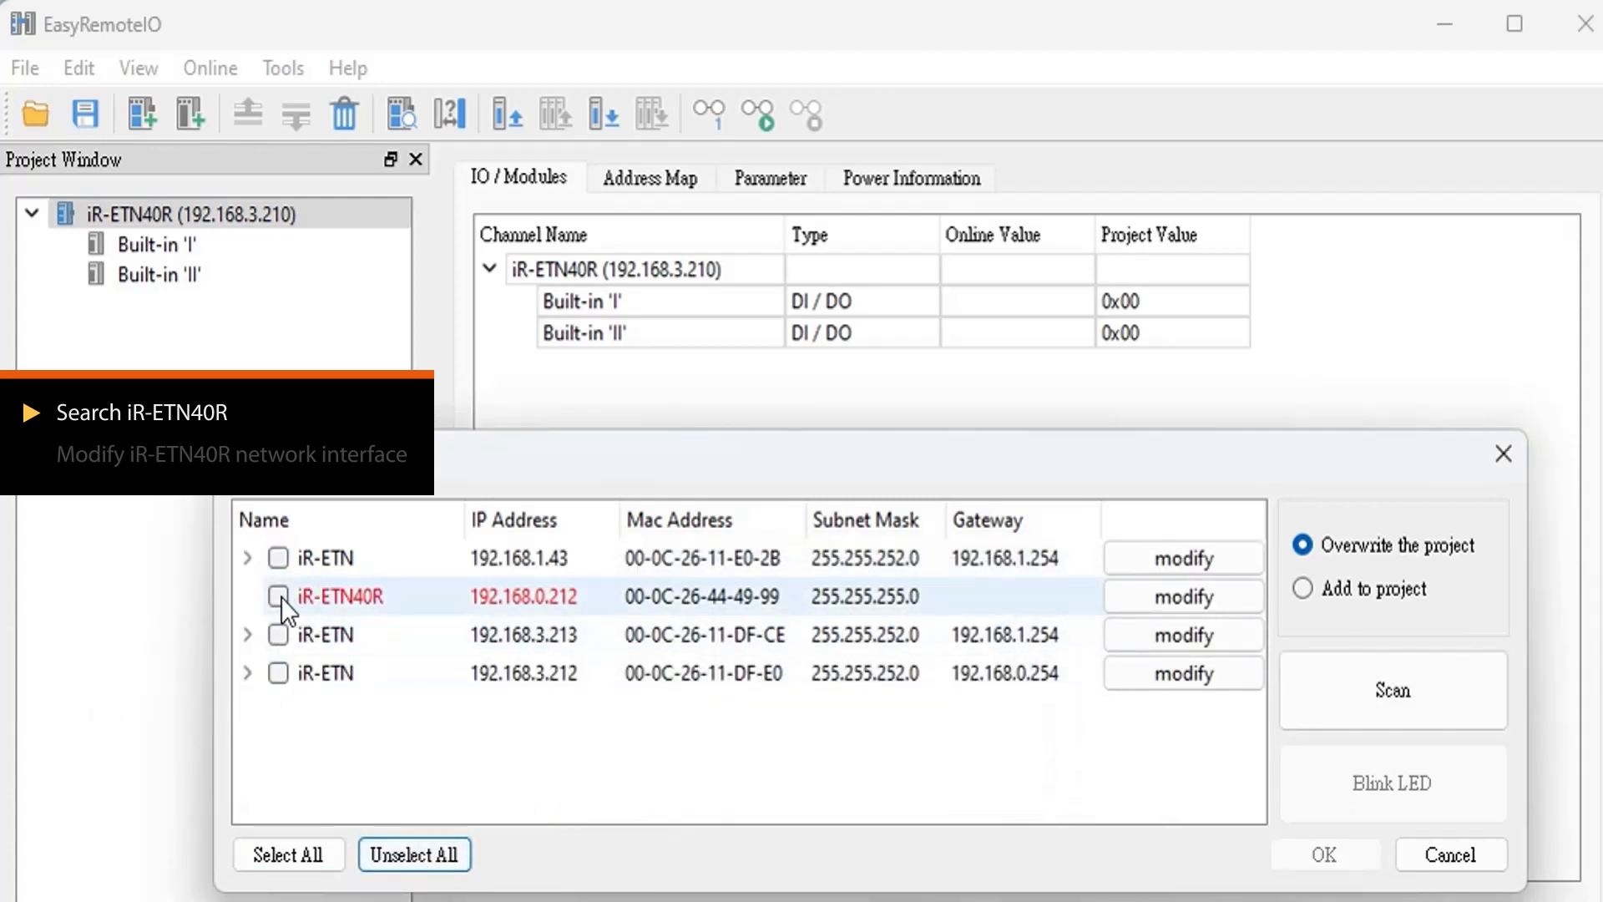
pyautogui.click(1183, 596)
pyautogui.write('252')
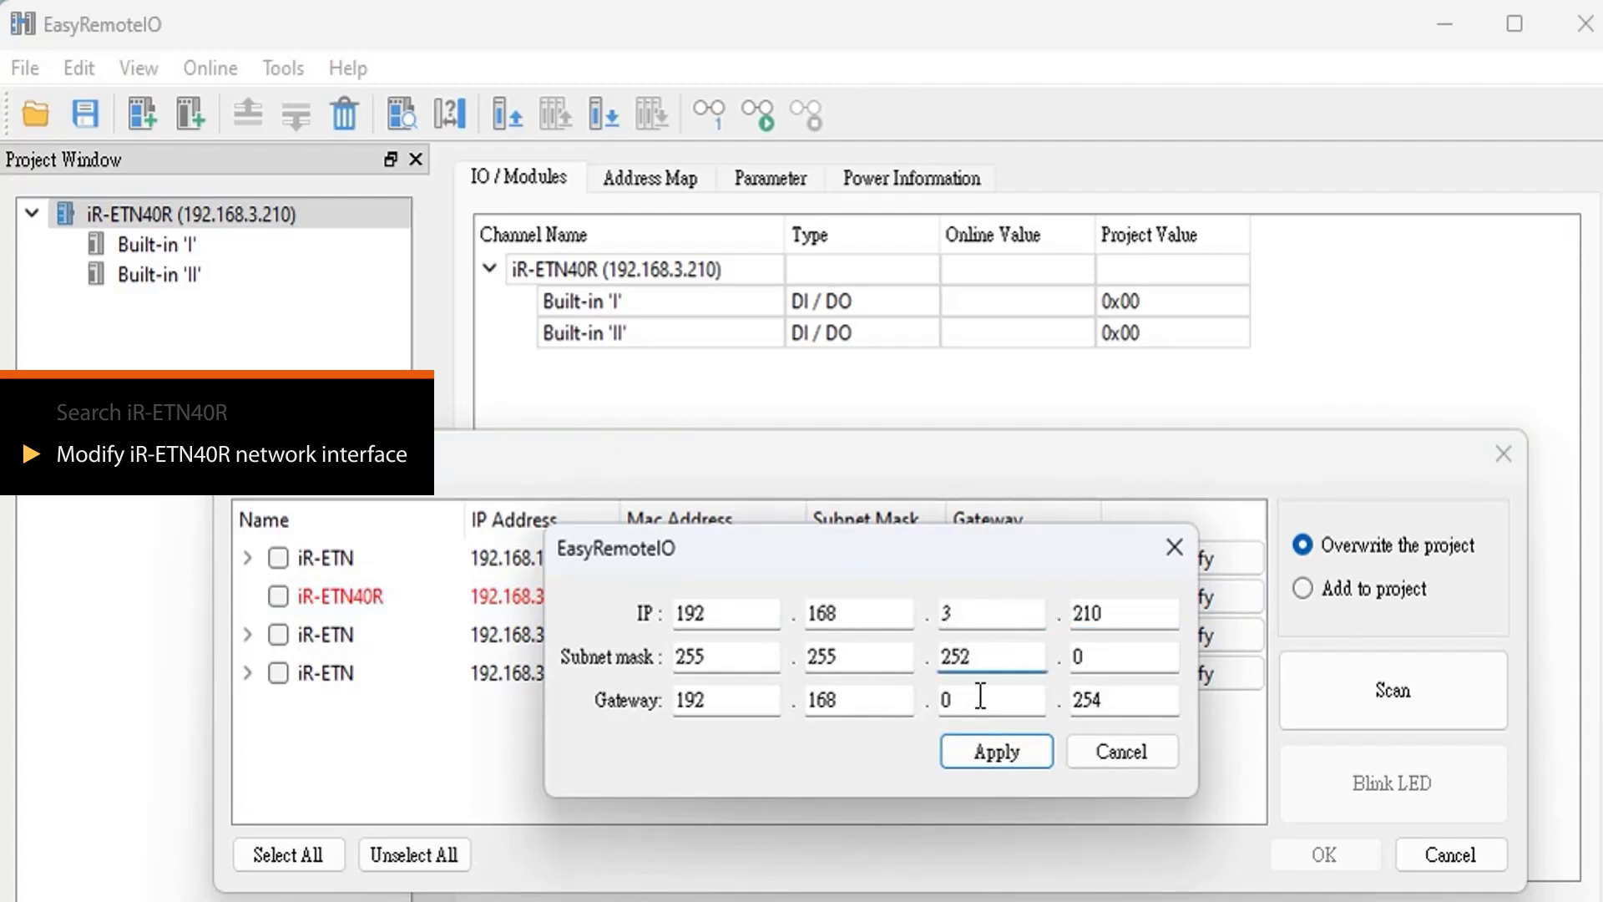
# Change the iR-ETN40R address to 192.168.3.210 with subnet mask 255.255.252.0
pyautogui.click(994, 752)
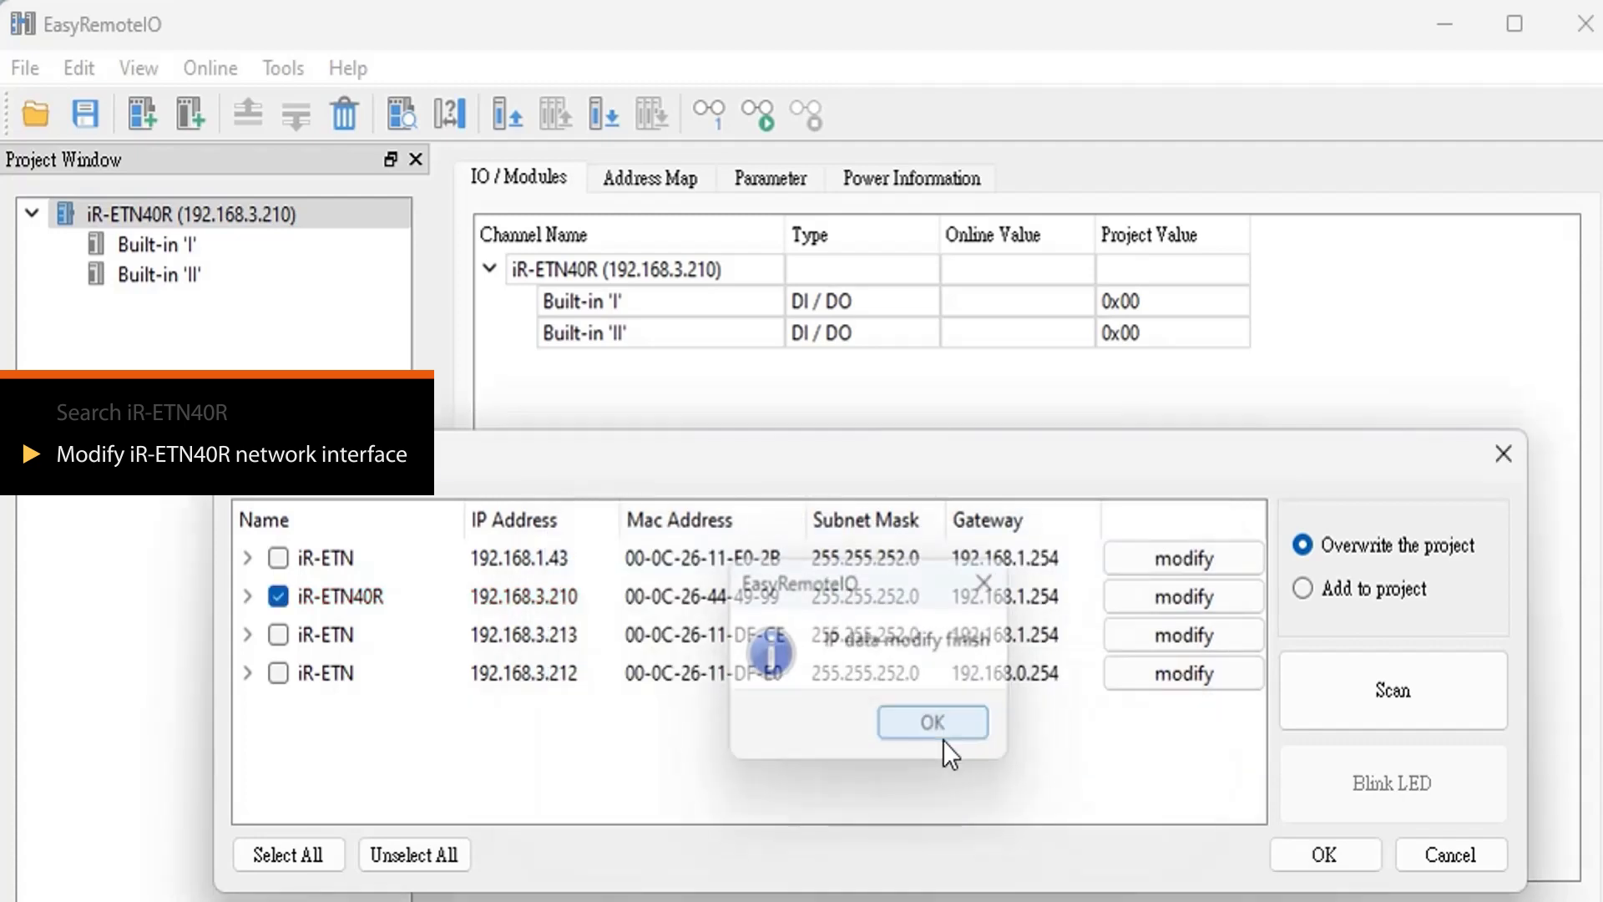
pyautogui.click(932, 722)
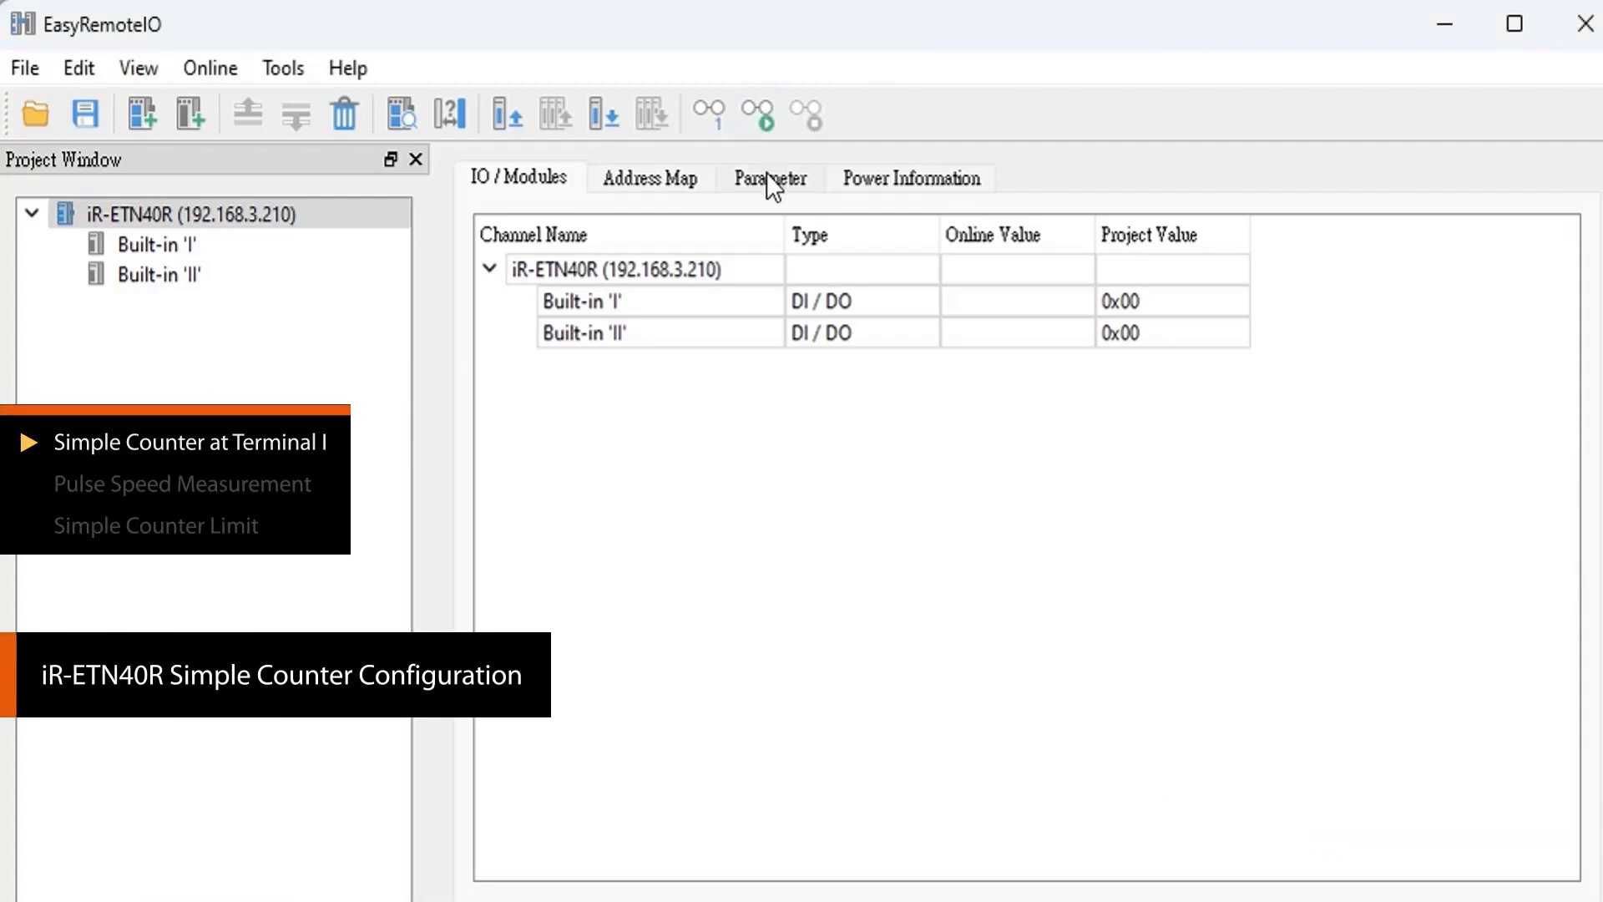
# Show the device's Parameter list and go online to read live values
pyautogui.click(770, 177)
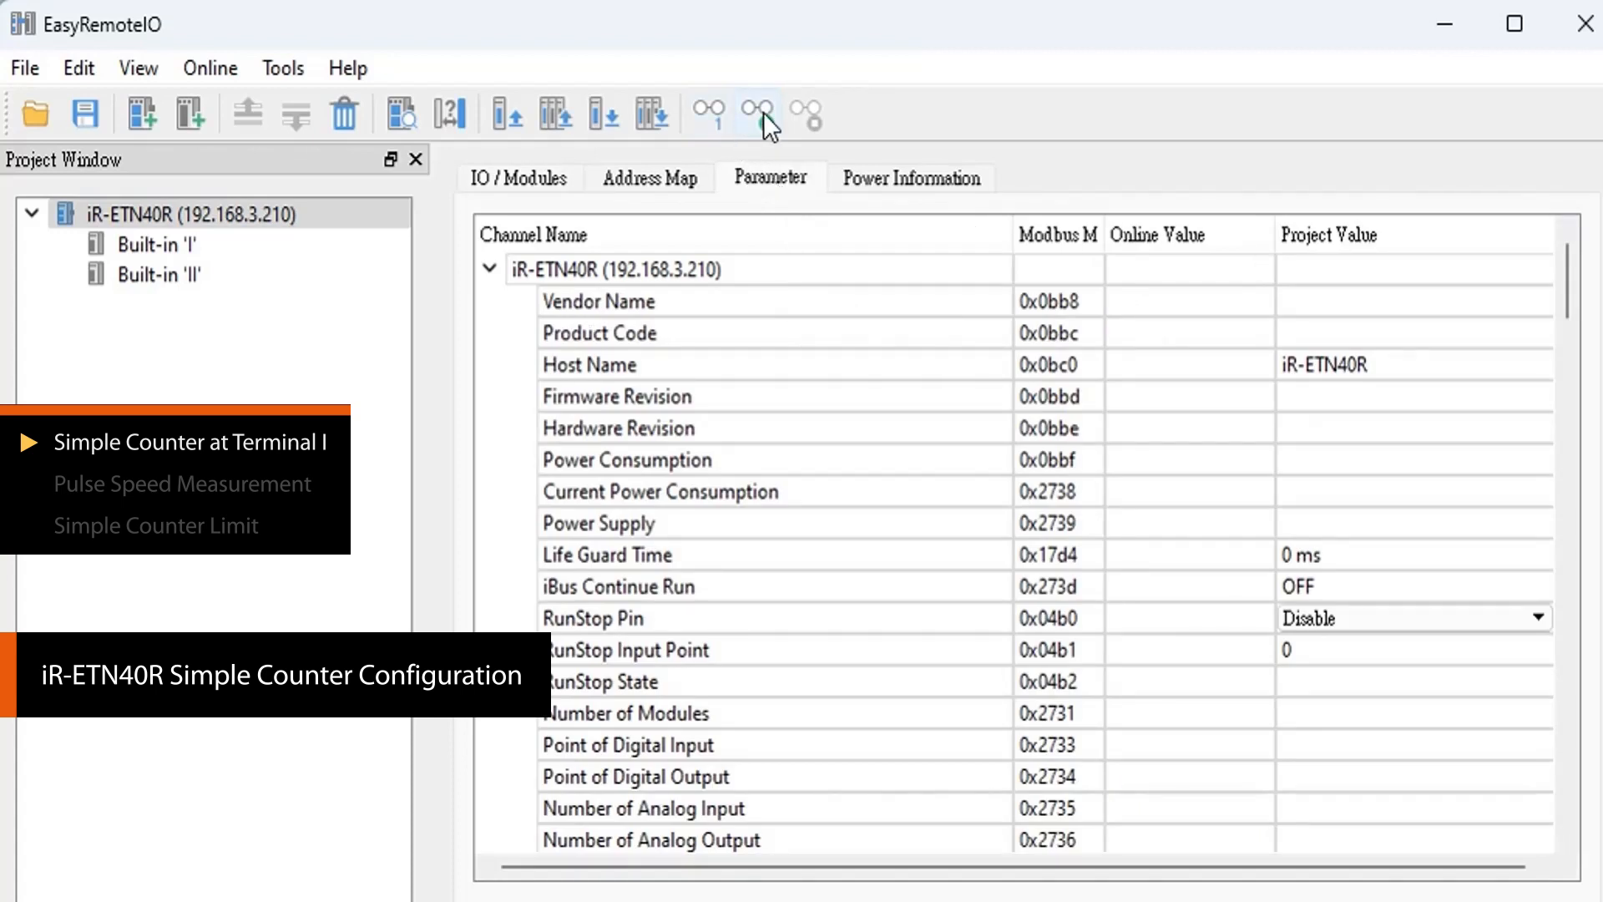
pyautogui.click(755, 112)
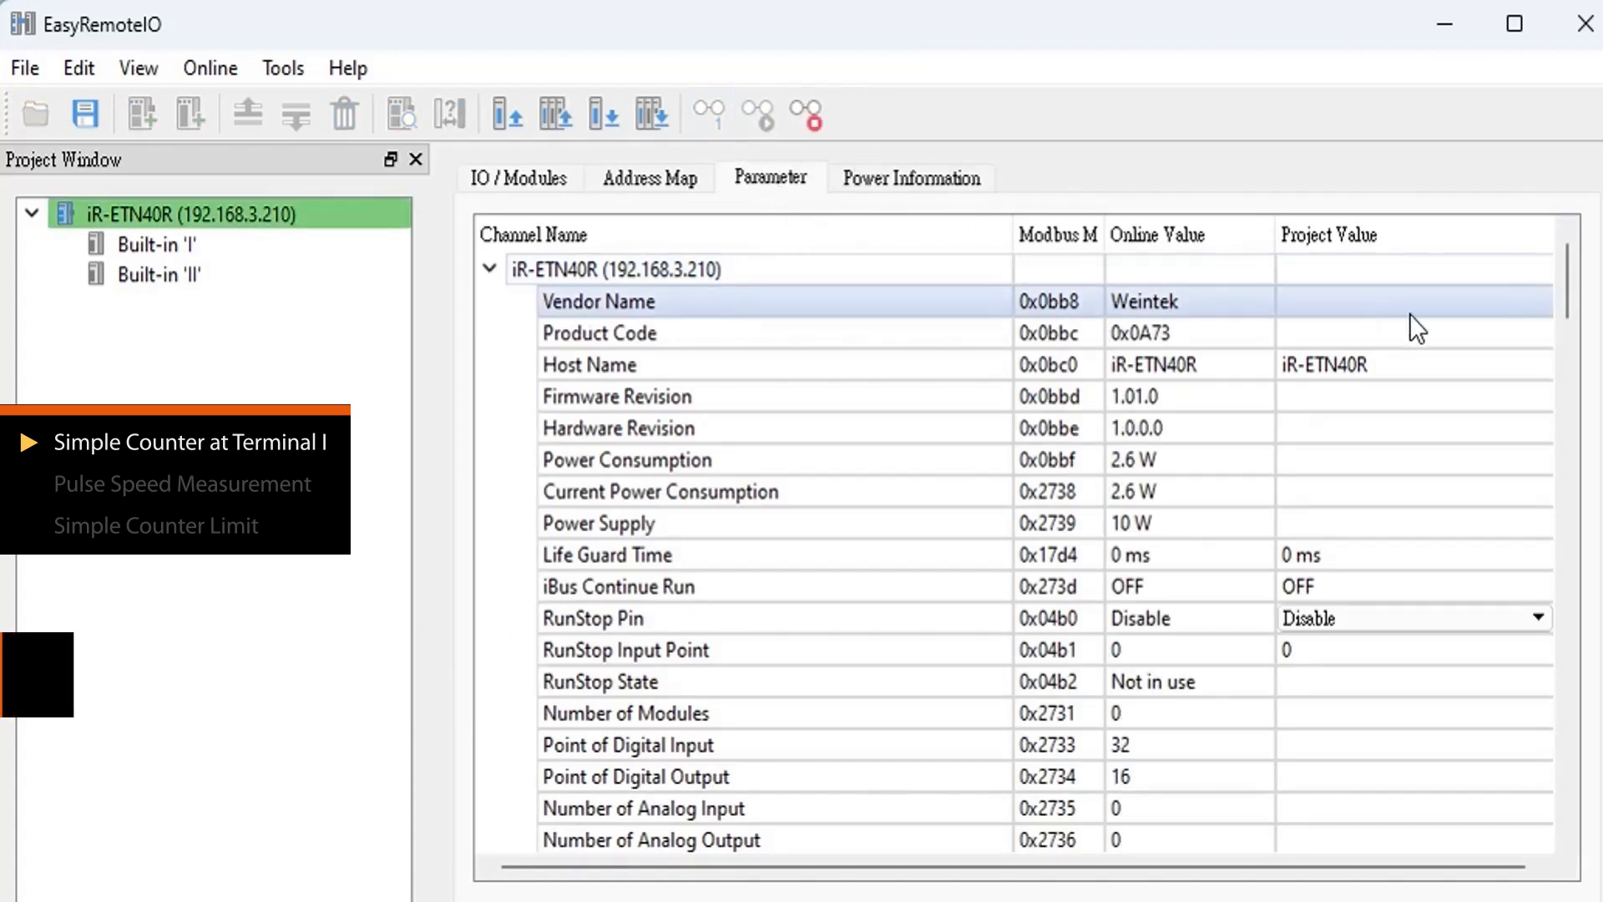
pyautogui.scroll(-3)
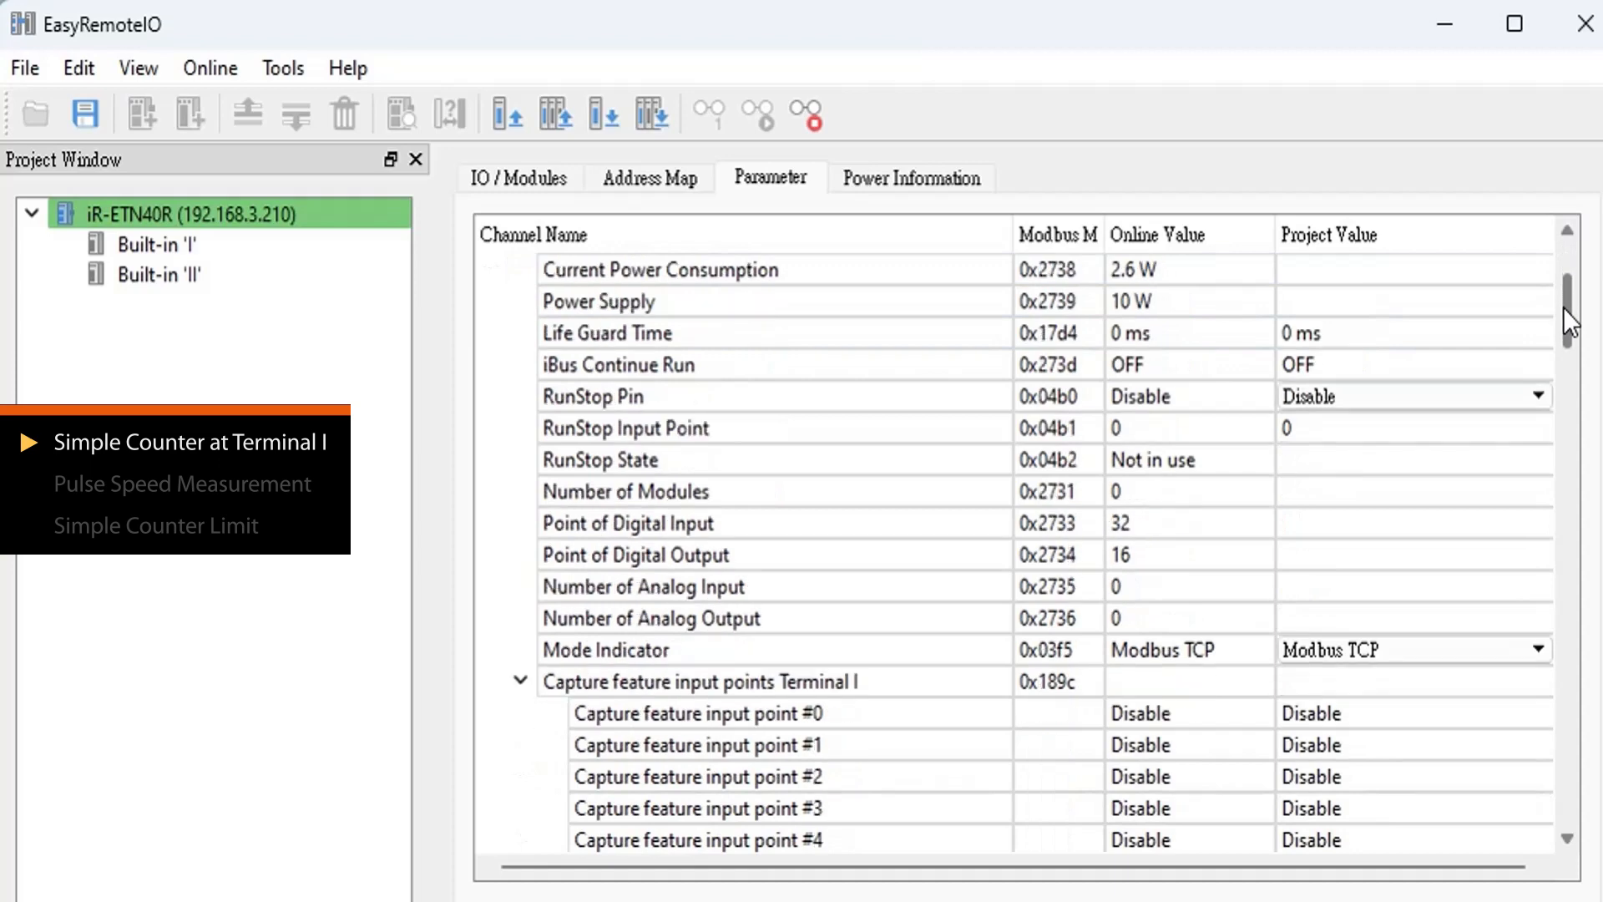
pyautogui.scroll(-3)
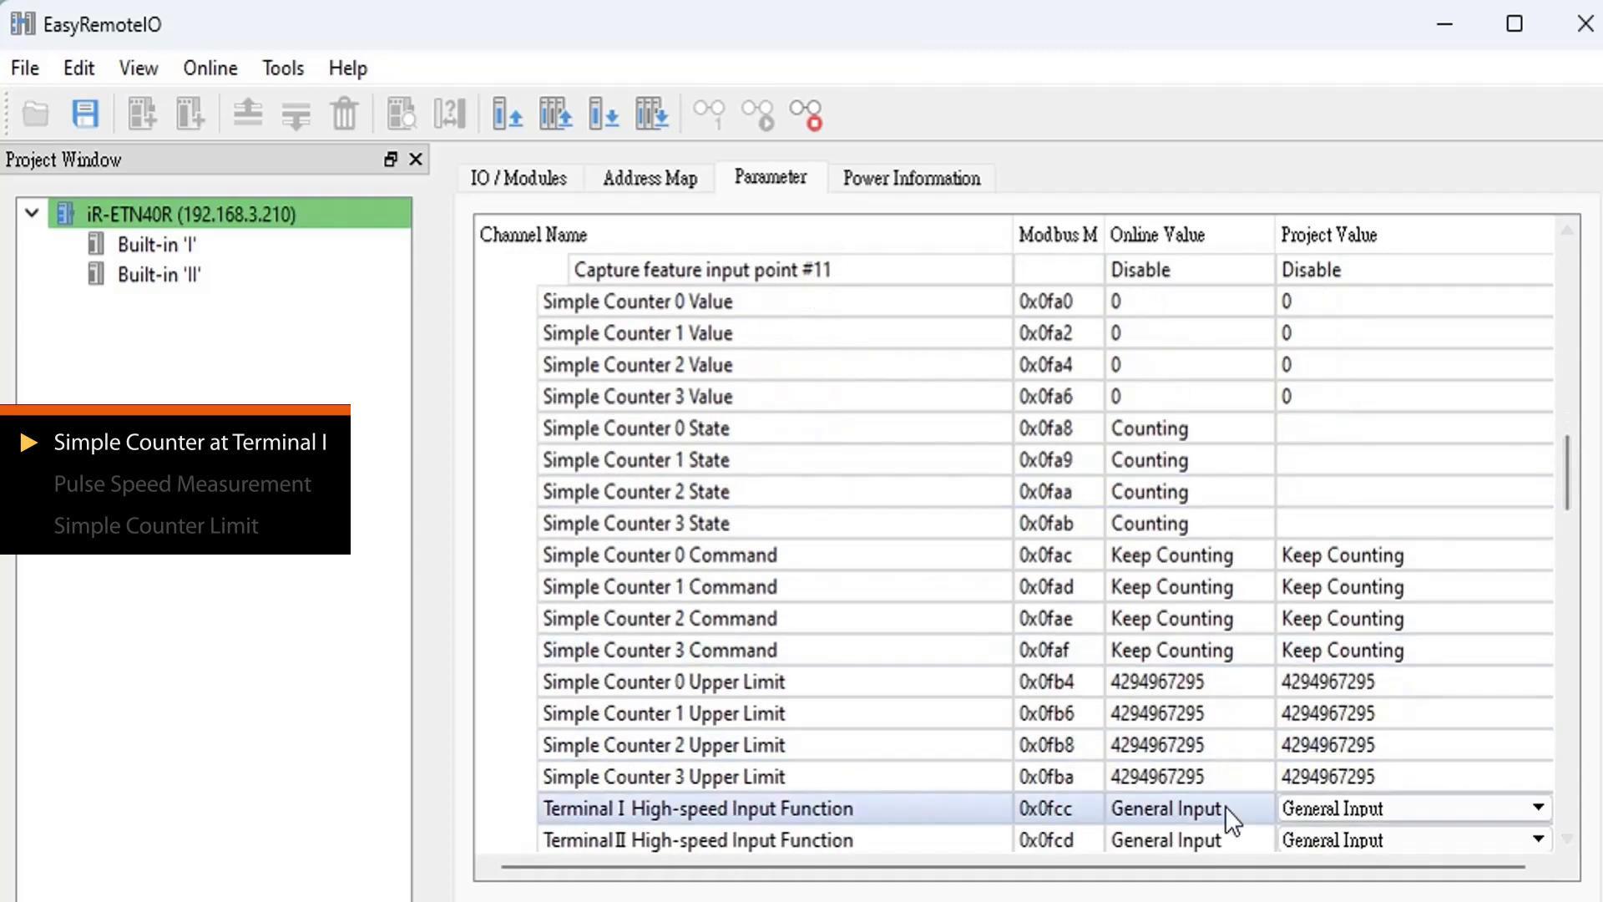
# Set Terminal I to Simple Counter 0/1 and Terminal II to Simple Counter 2/3, then download
pyautogui.click(1536, 809)
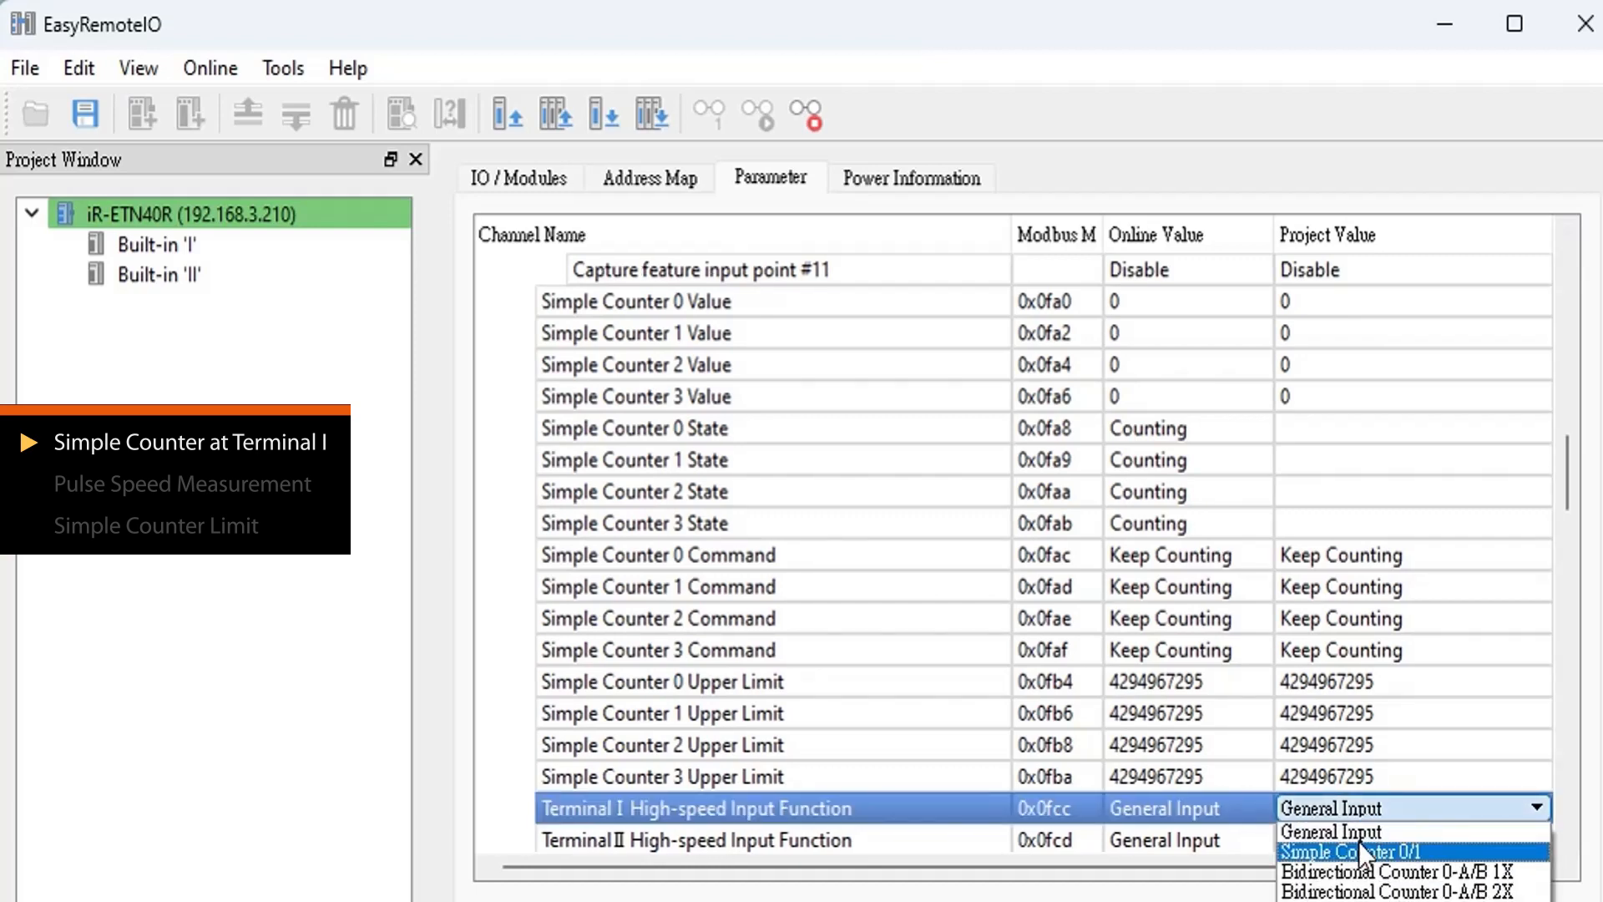
pyautogui.click(1359, 851)
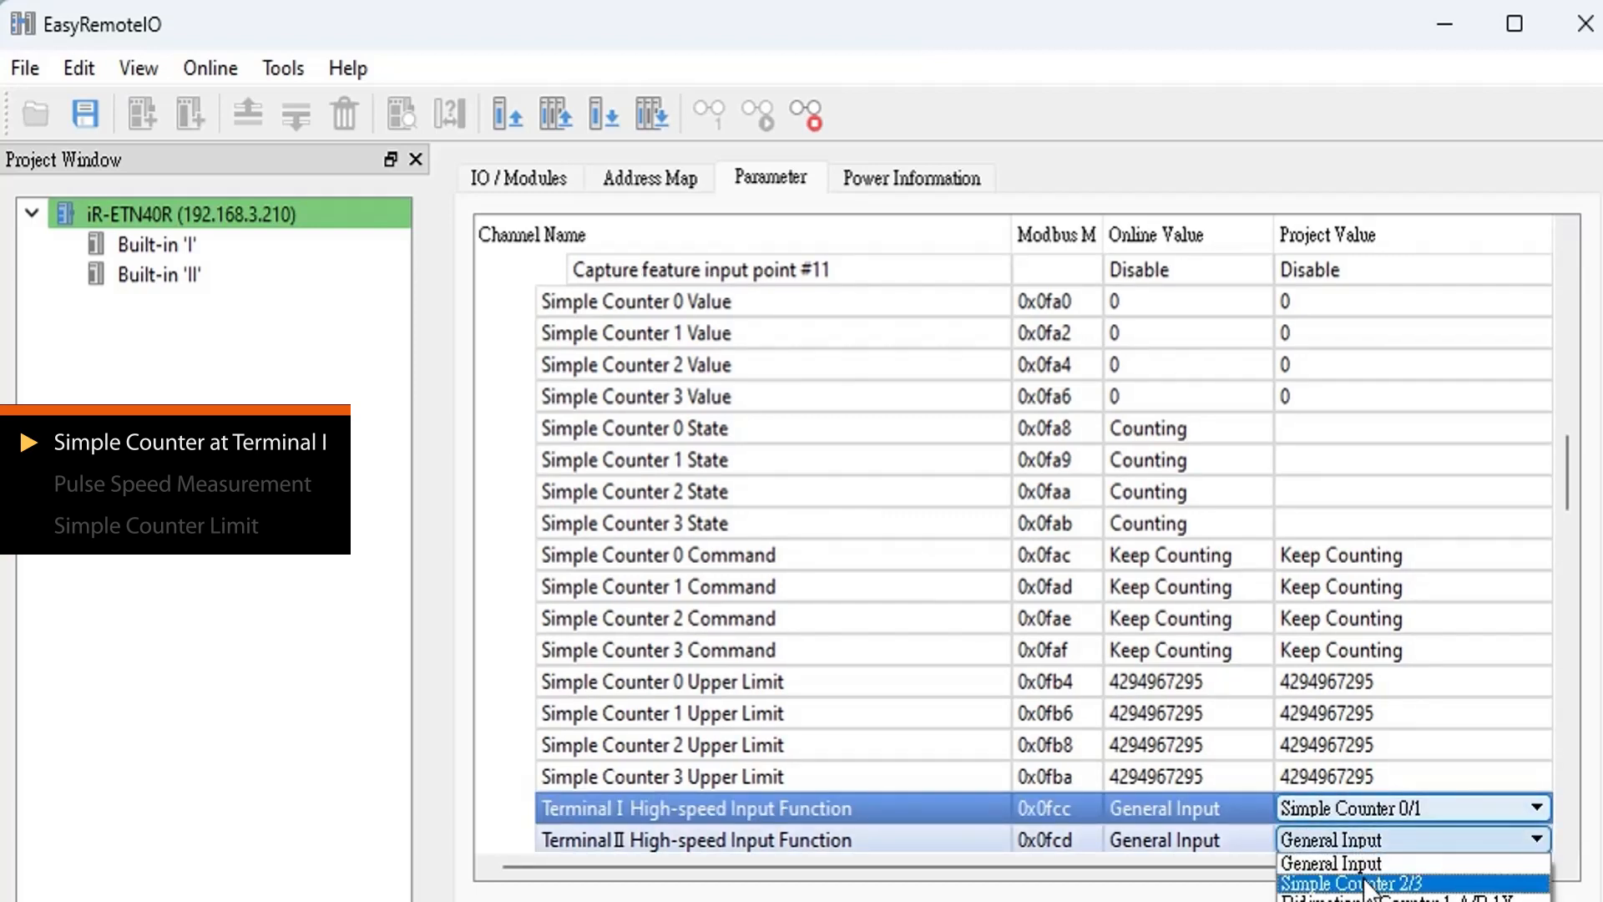
pyautogui.click(1365, 882)
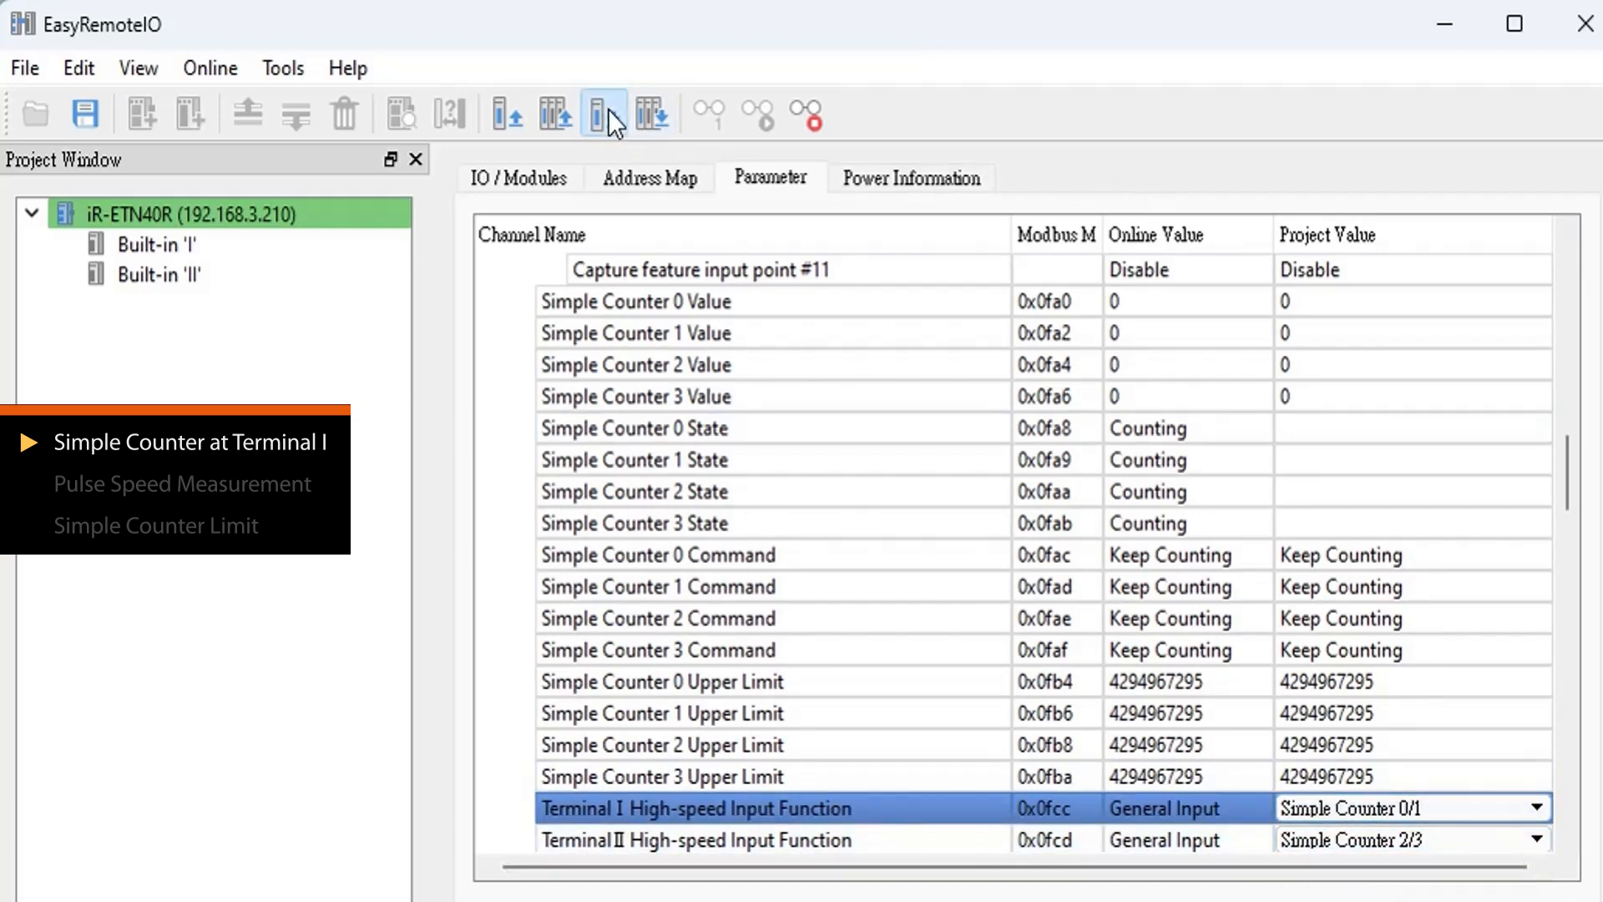
pyautogui.click(603, 112)
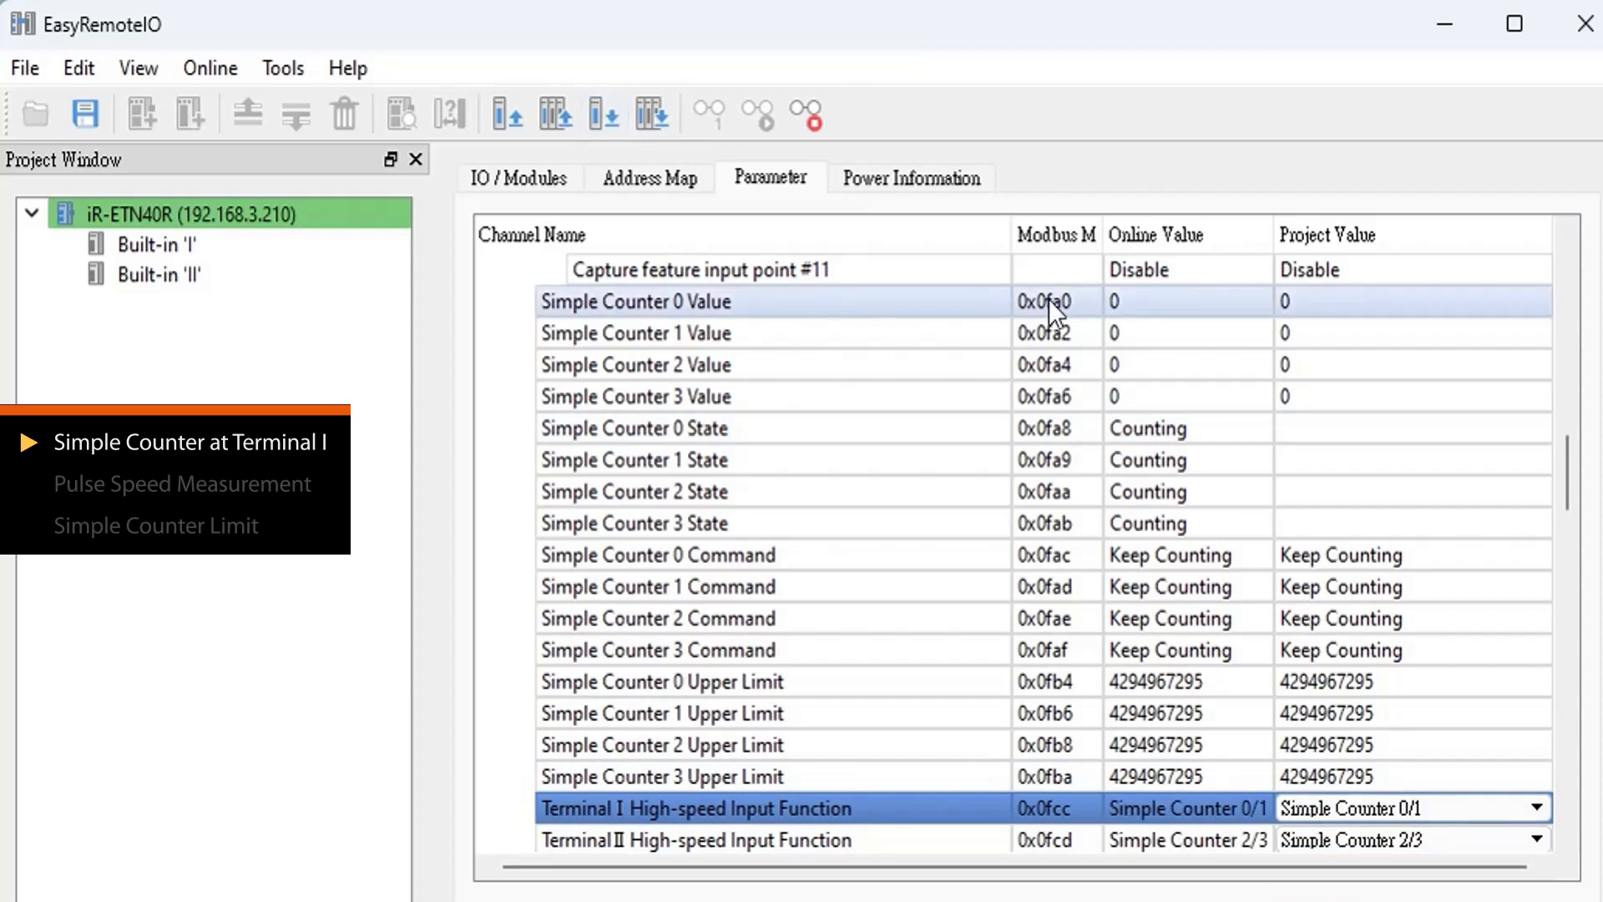
# Watch Simple Counter 0 and 1 live values reading 10000 online
pyautogui.click(635, 301)
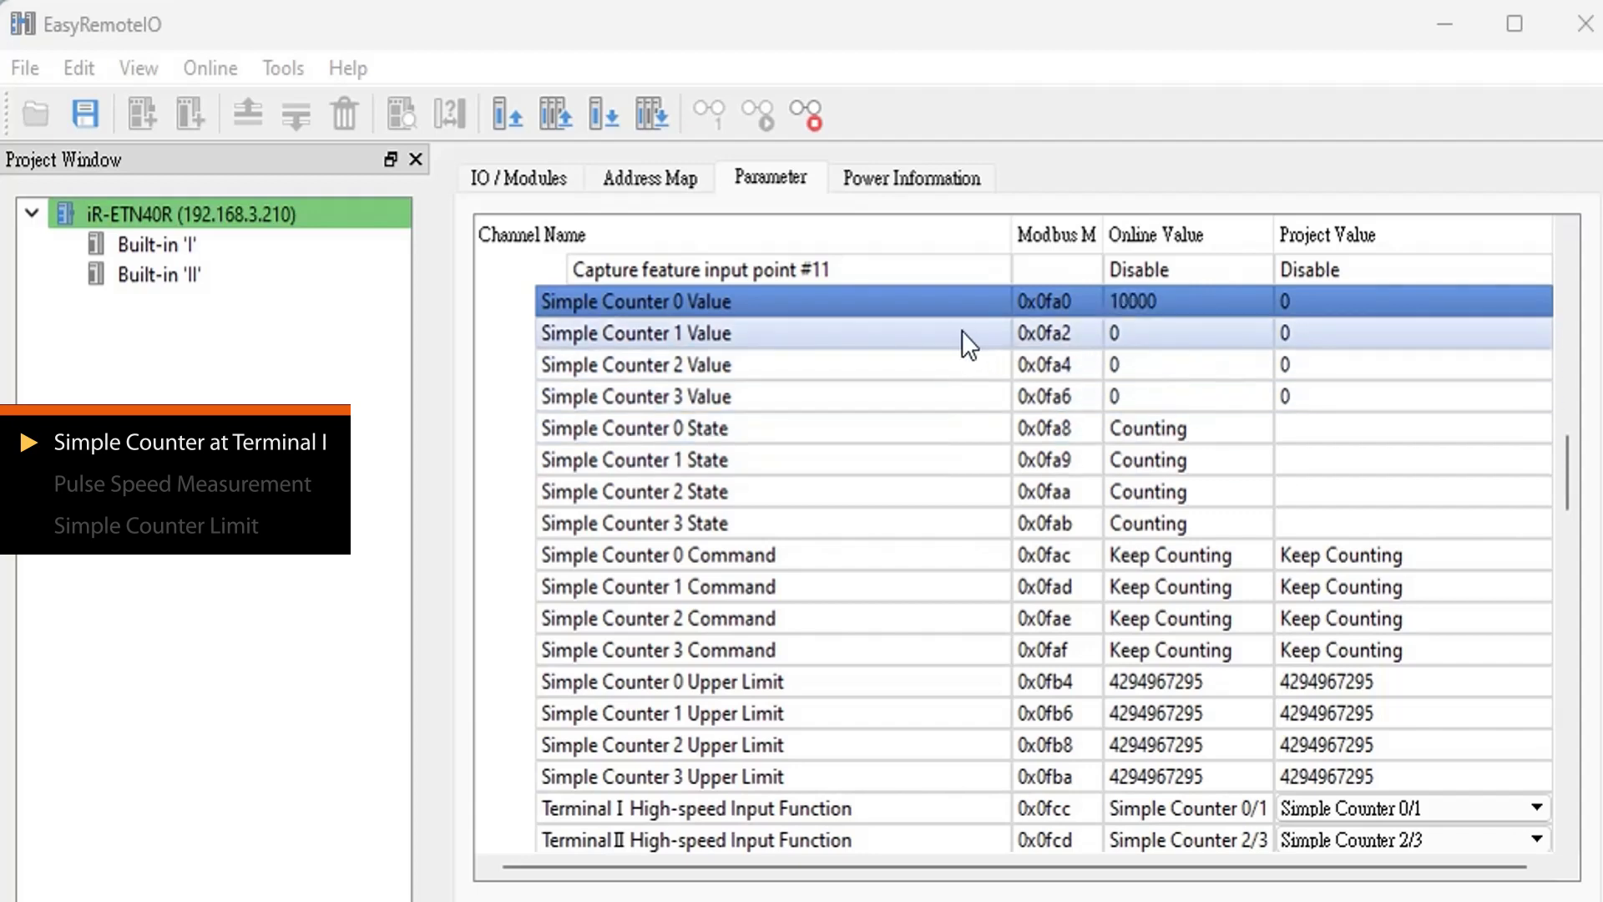
pyautogui.click(635, 332)
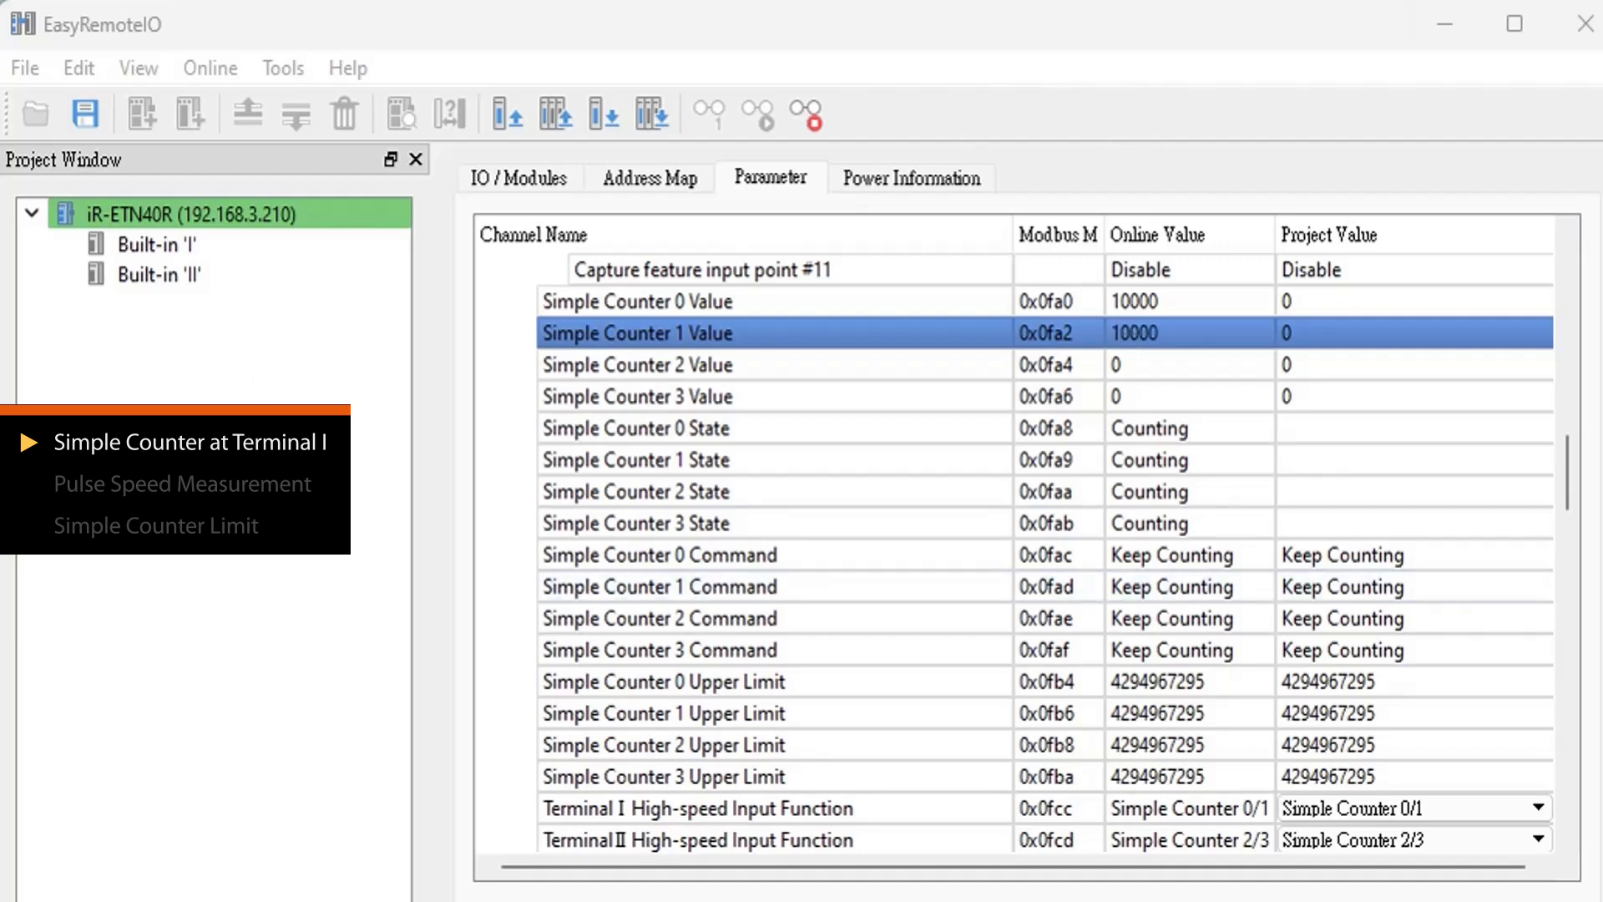
# Set pulse speed Time-Windows to 1000 and Windows Channel to 1
pyautogui.scroll(-3)
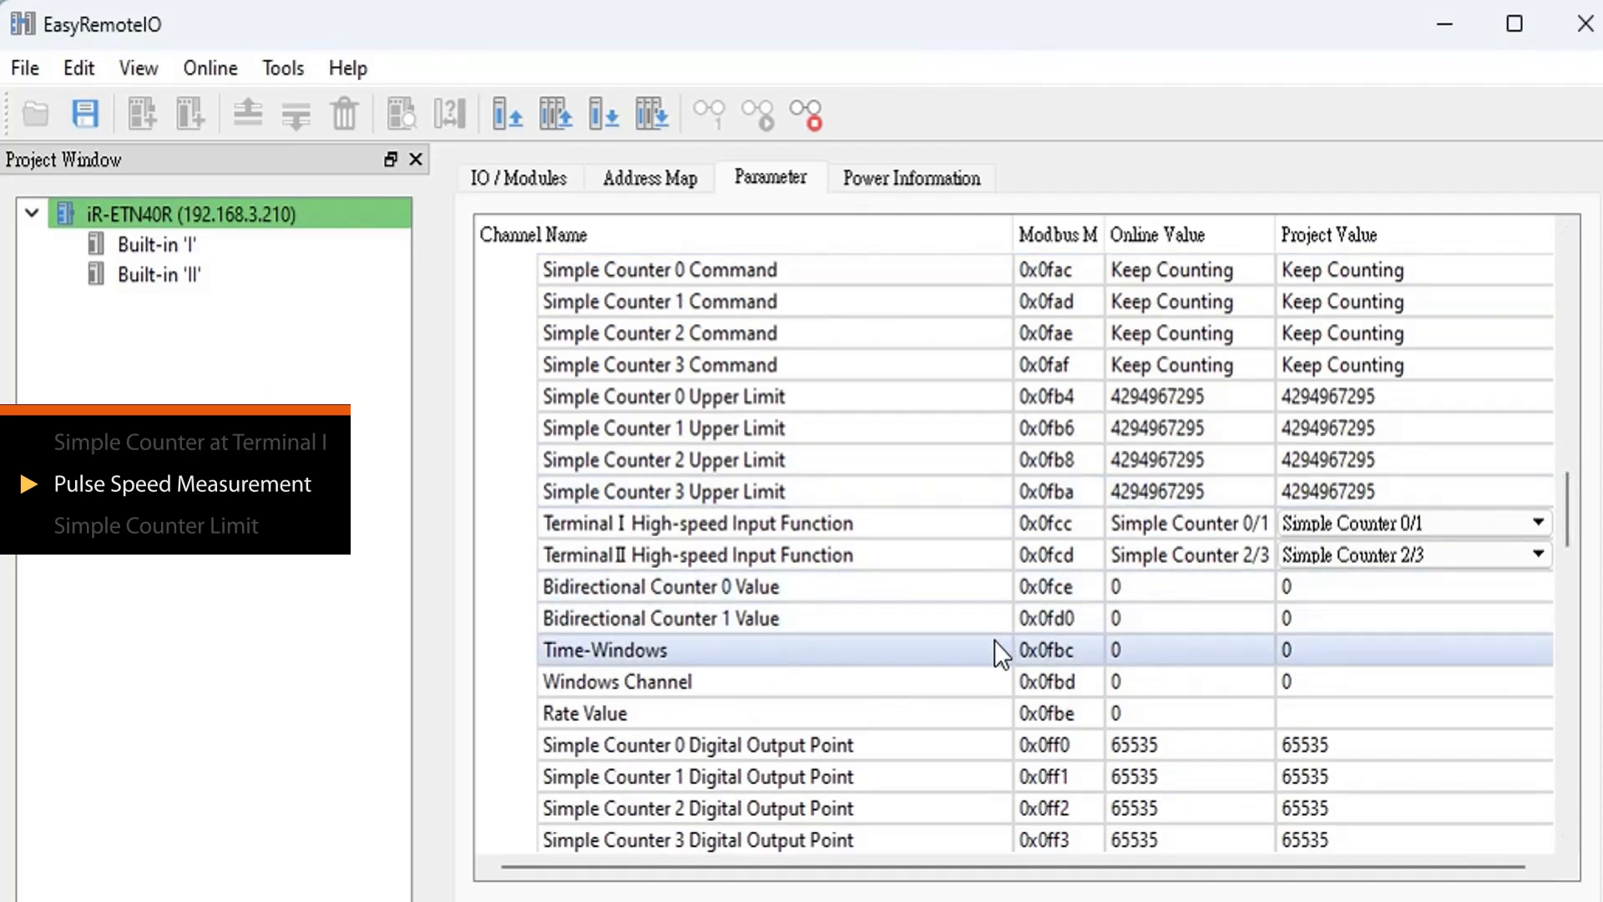
pyautogui.click(617, 682)
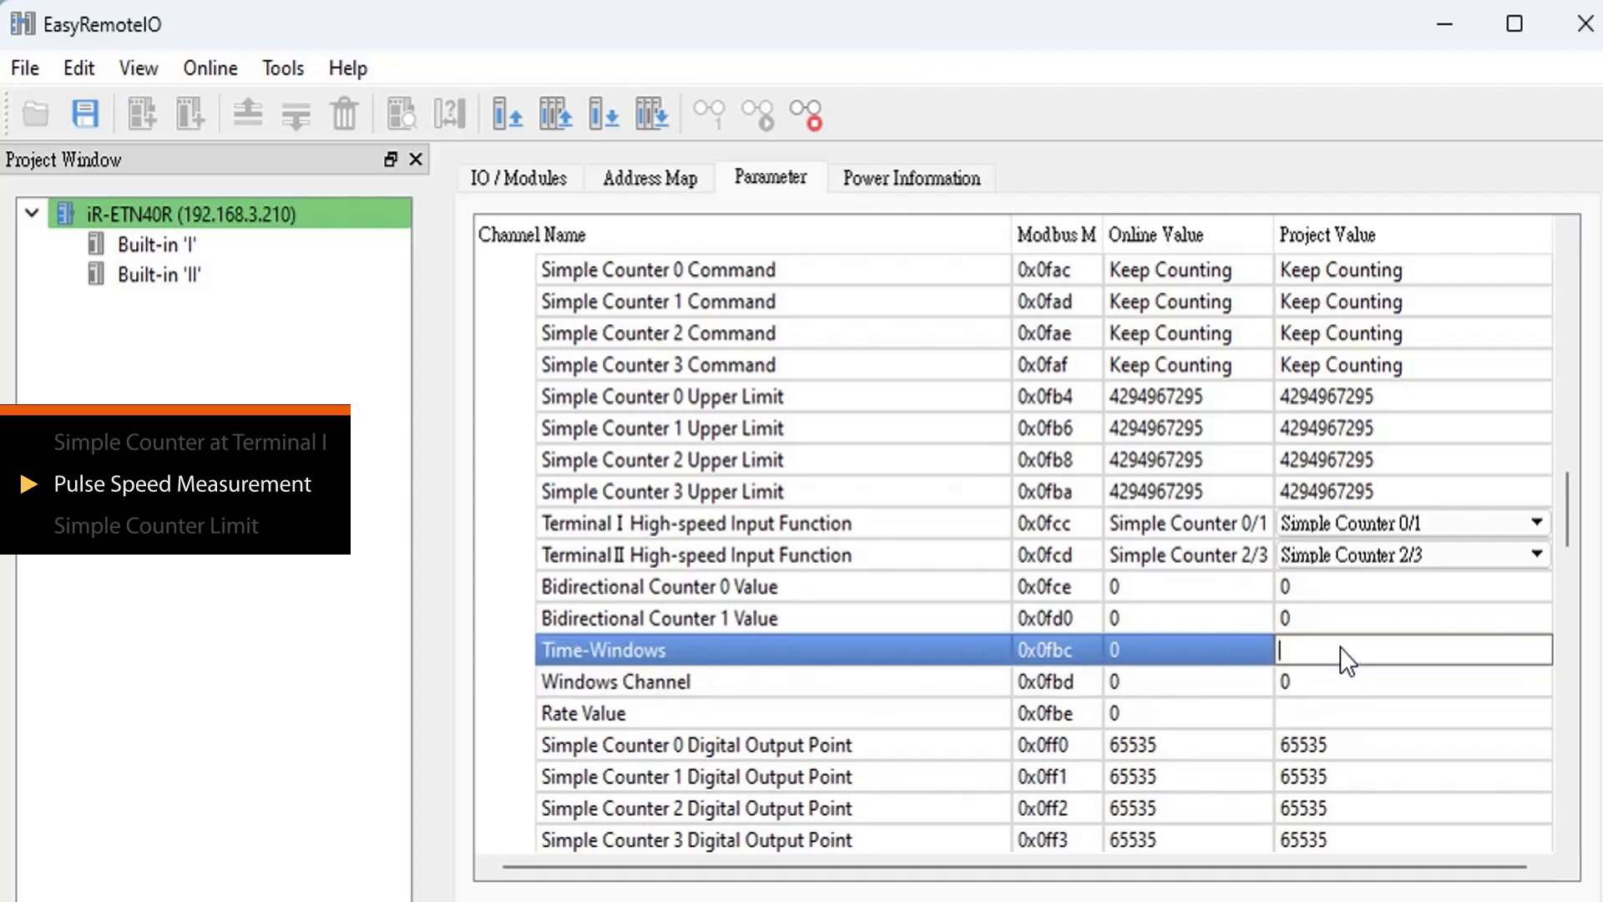
pyautogui.write('1000')
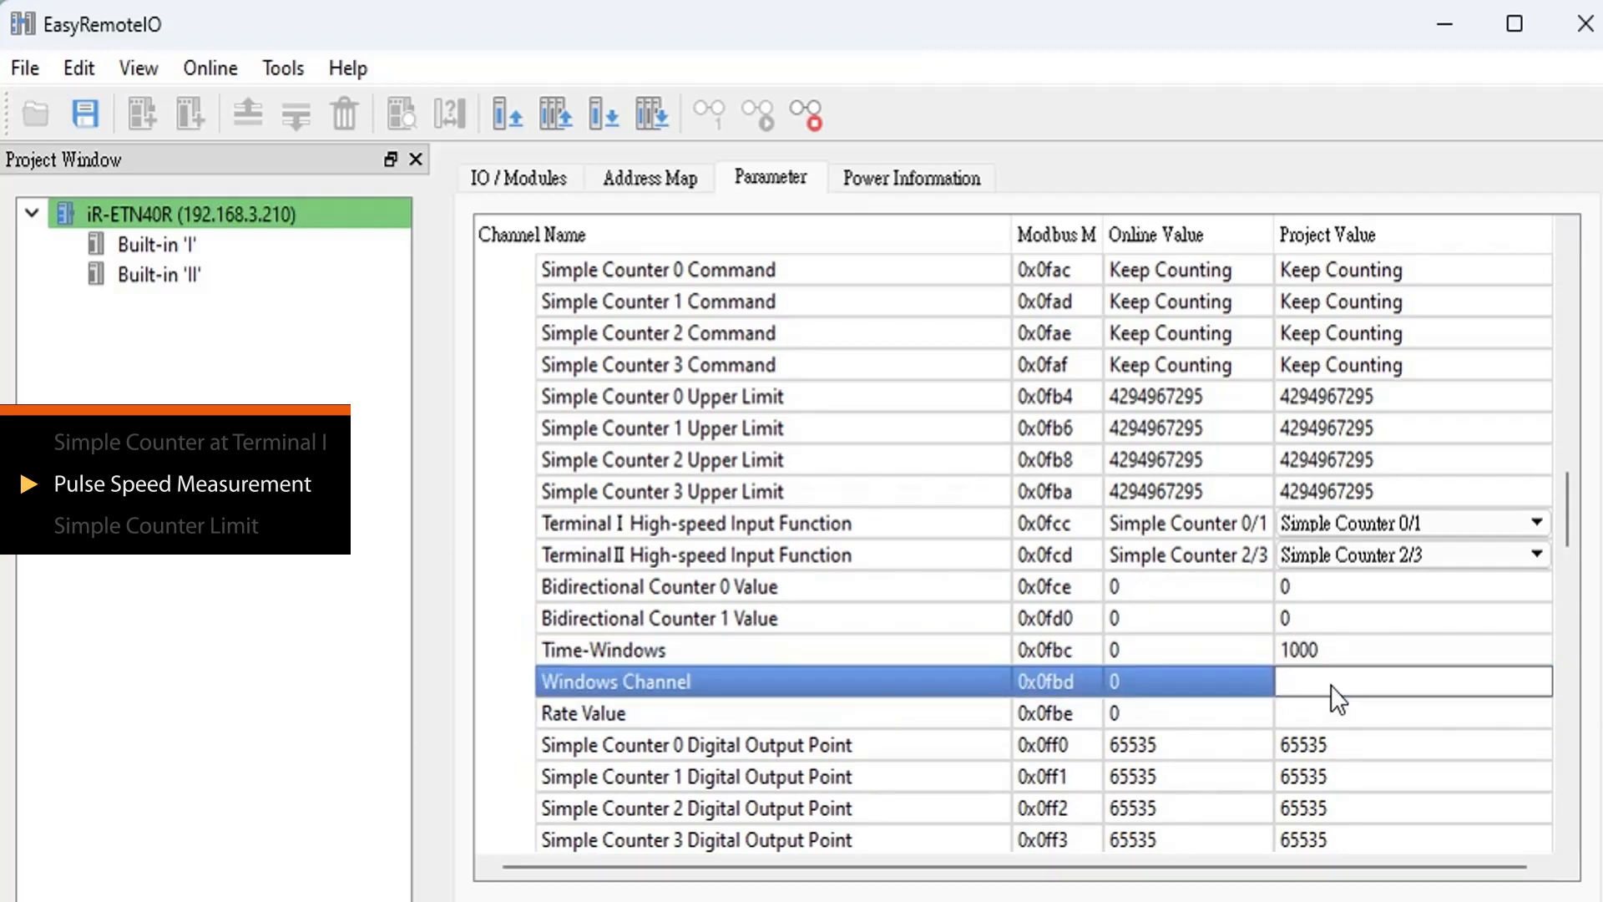
pyautogui.write('1')
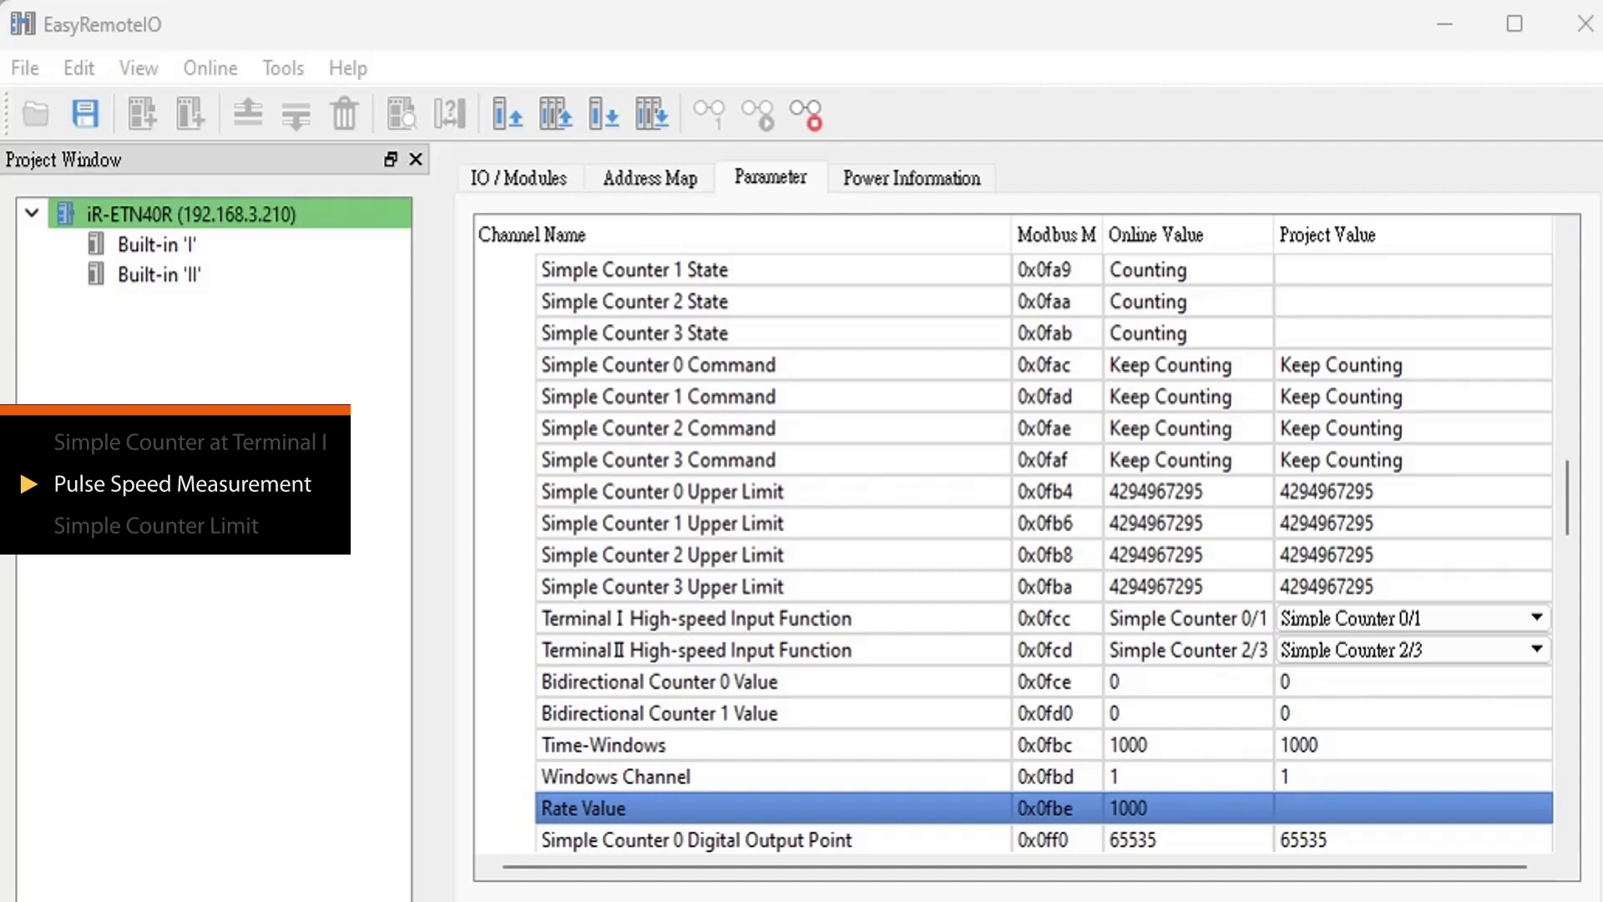
pyautogui.moveTo(1214, 815)
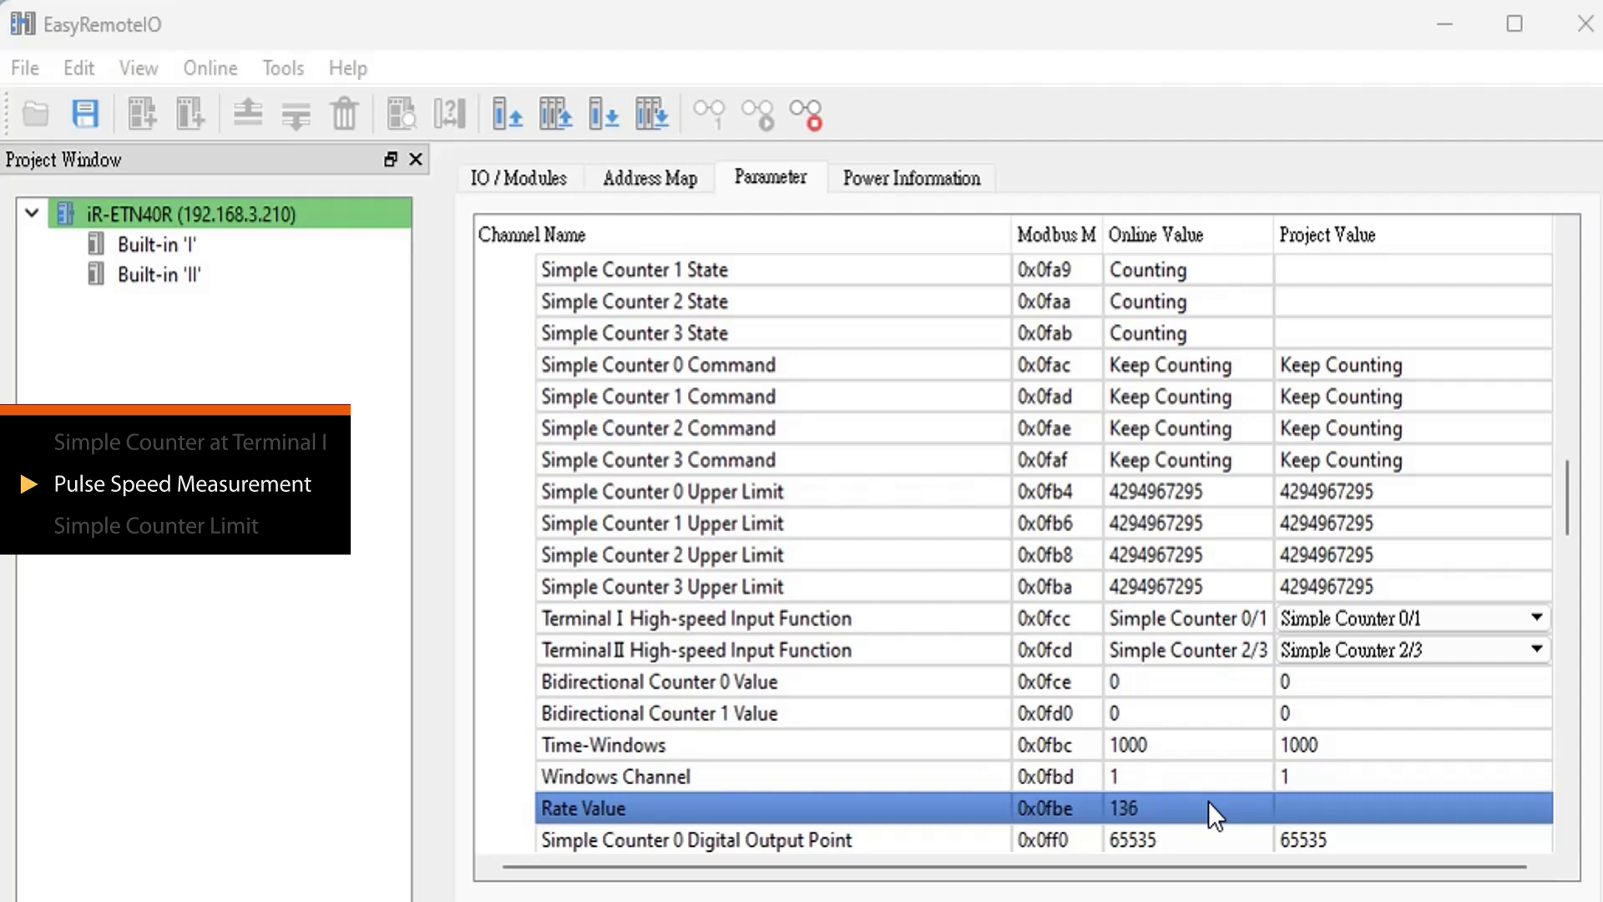
# Scroll down the parameter list to watch the reported Rate Value
pyautogui.scroll(-3)
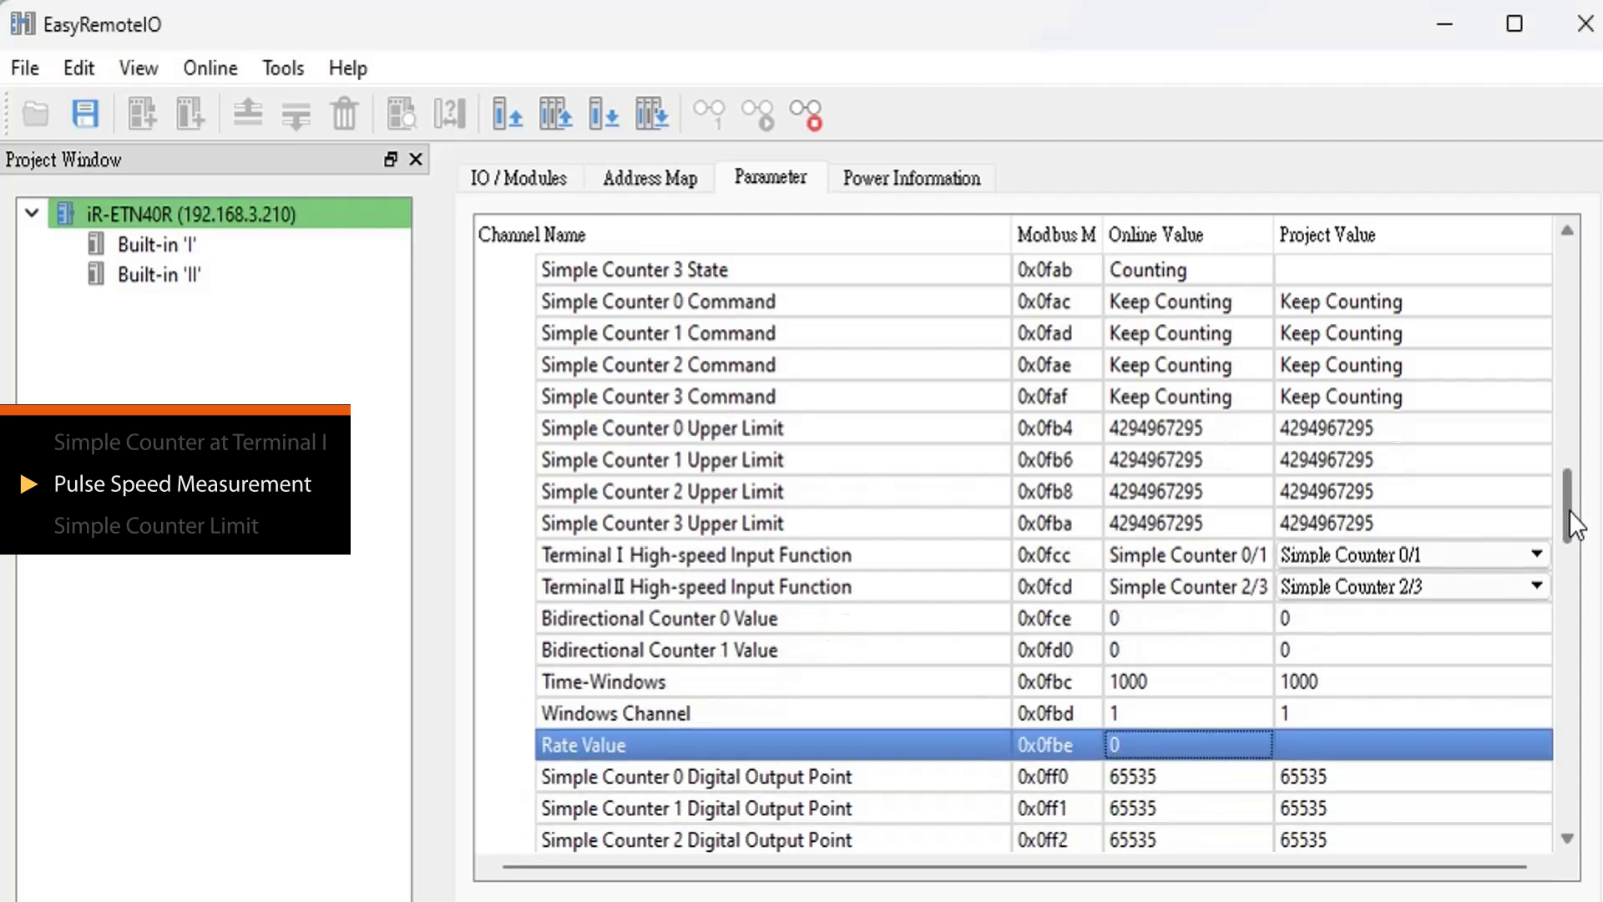
pyautogui.scroll(-3)
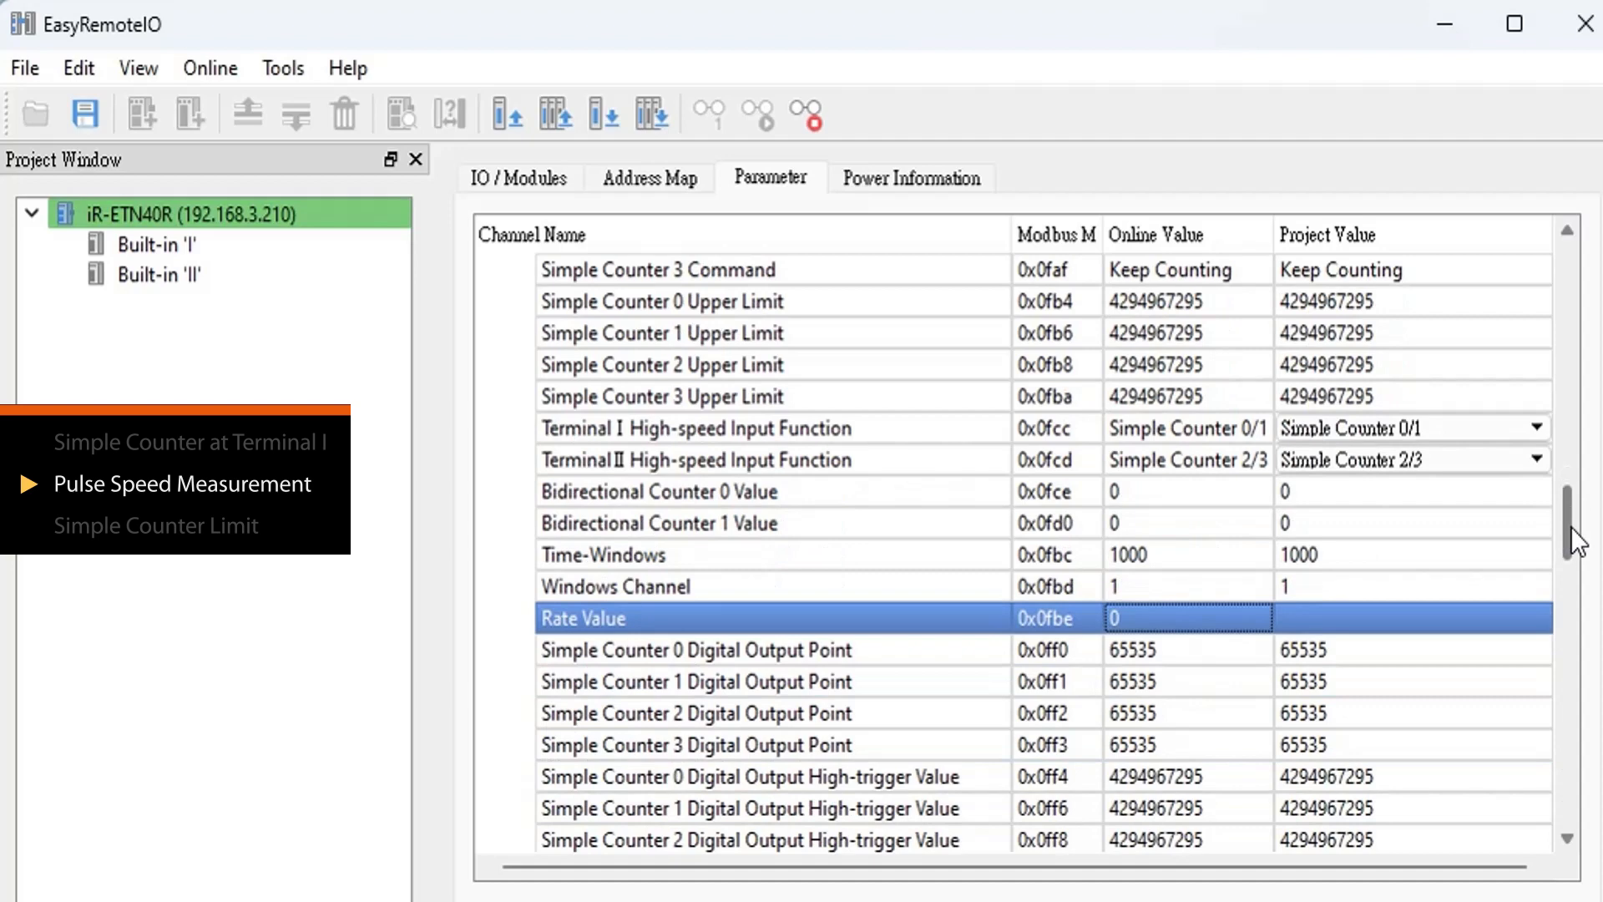
pyautogui.scroll(-3)
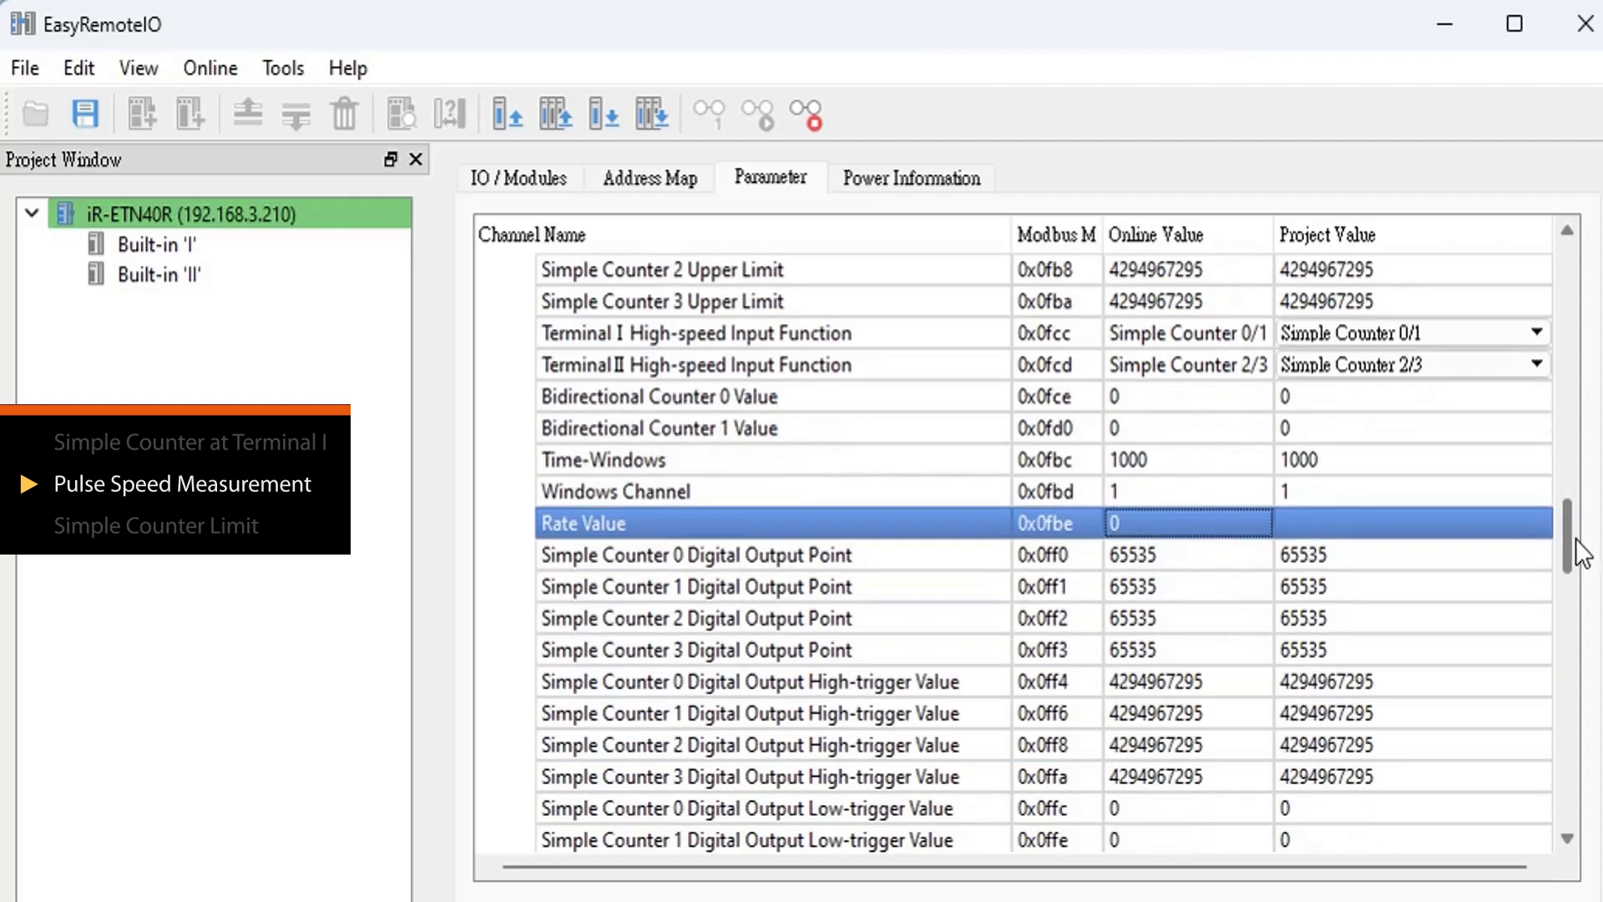
pyautogui.scroll(-3)
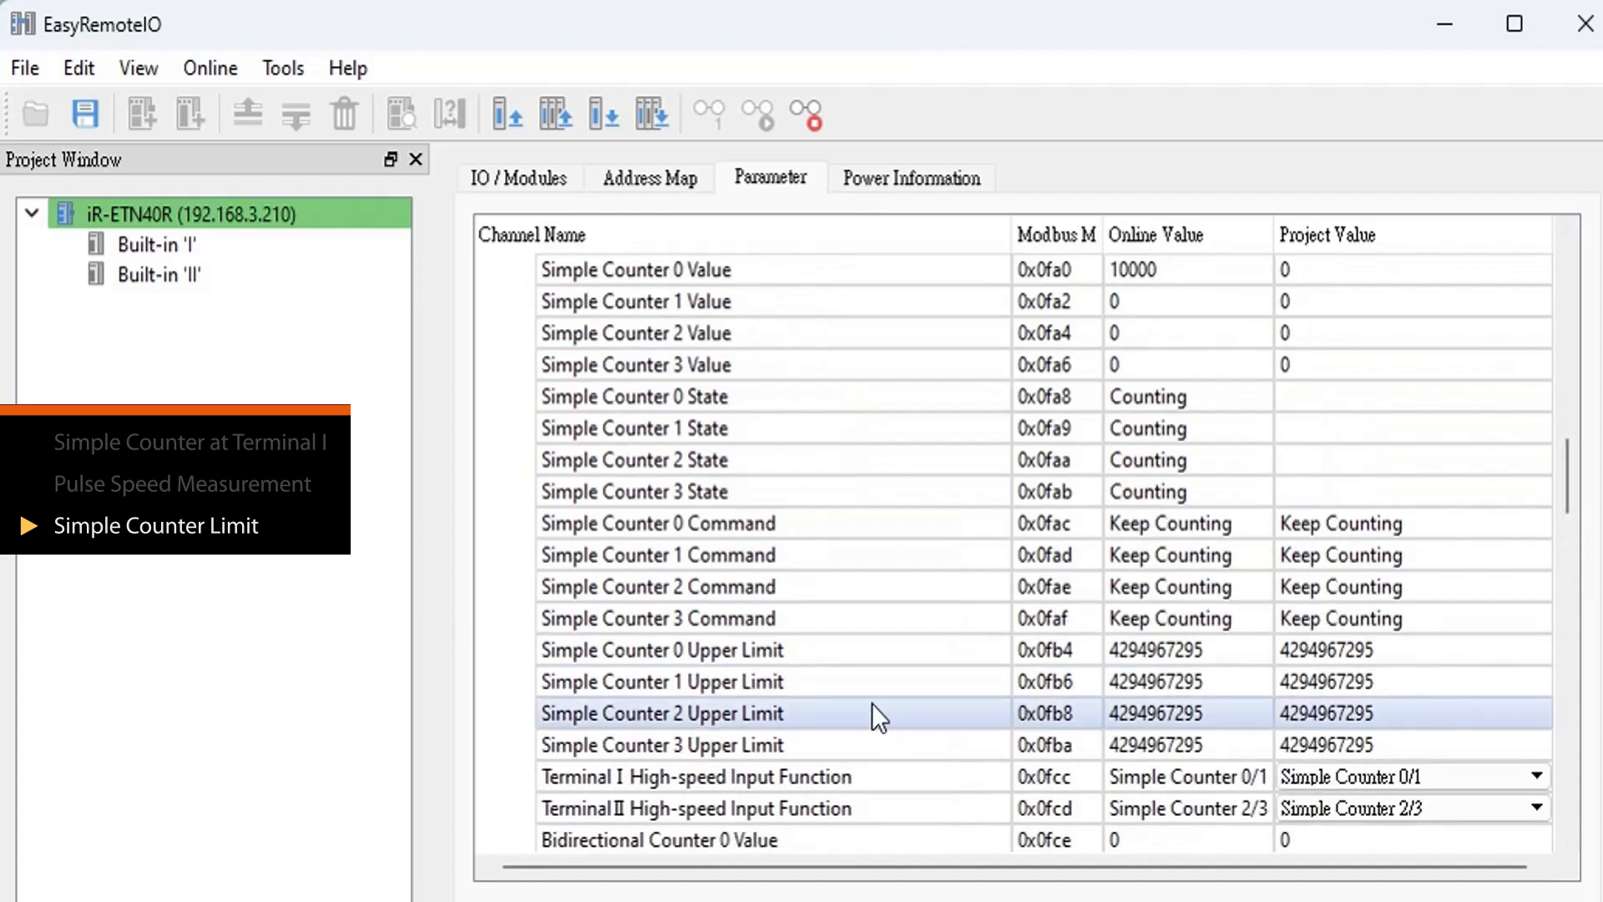
# Set Simple Counter 0 Upper Limit project value to 5000 and check Simple Counter 0's value
pyautogui.click(660, 649)
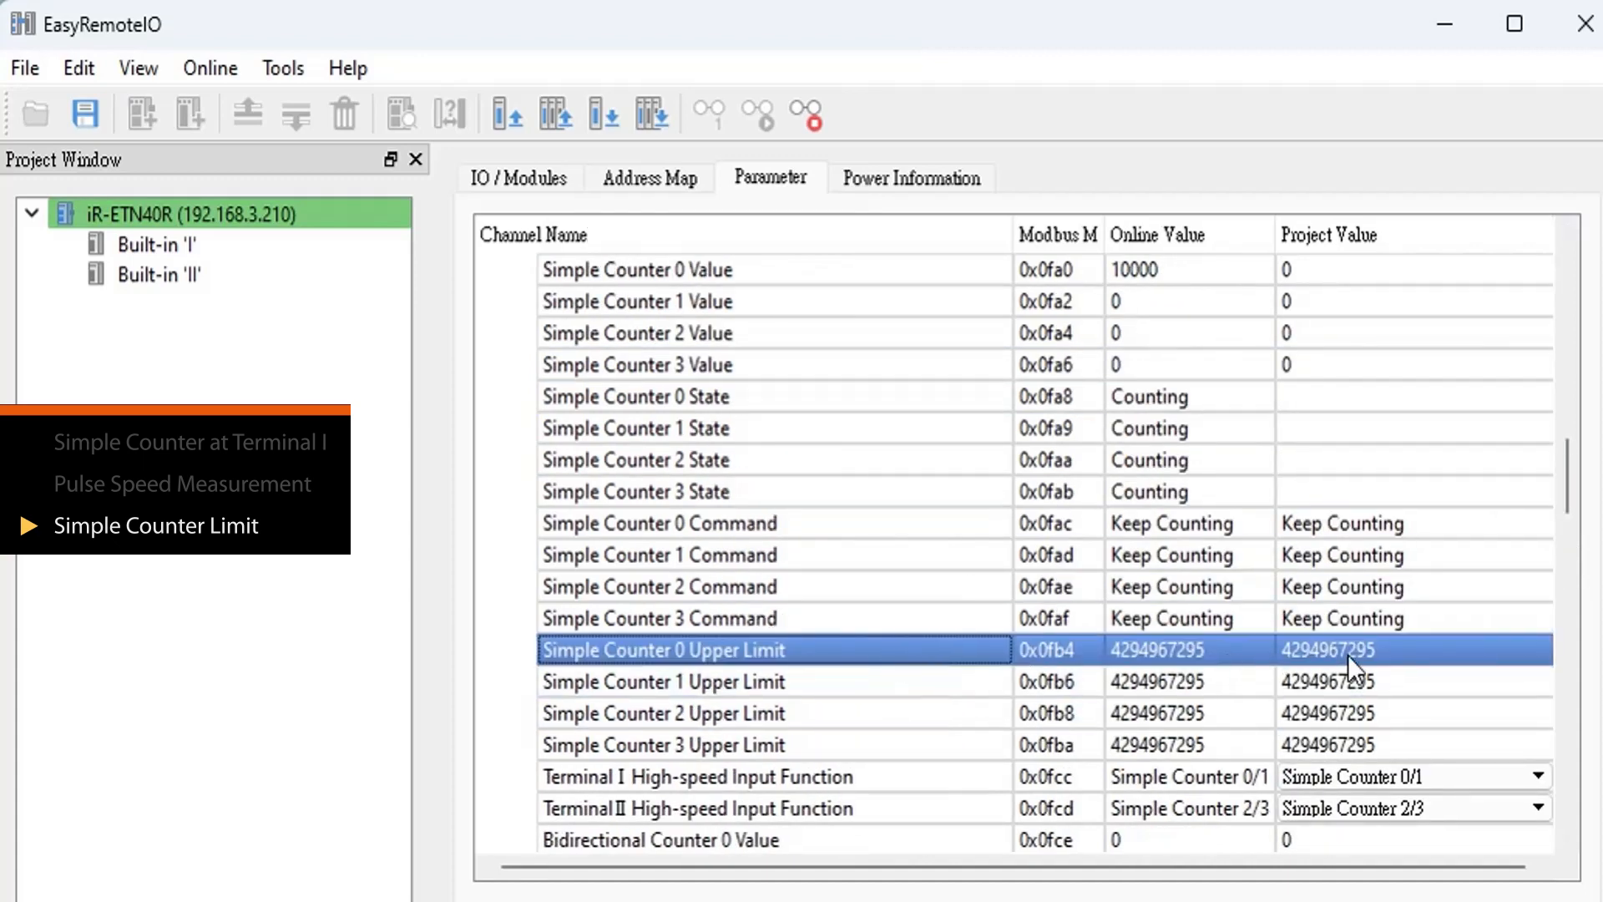
pyautogui.doubleClick(1329, 649)
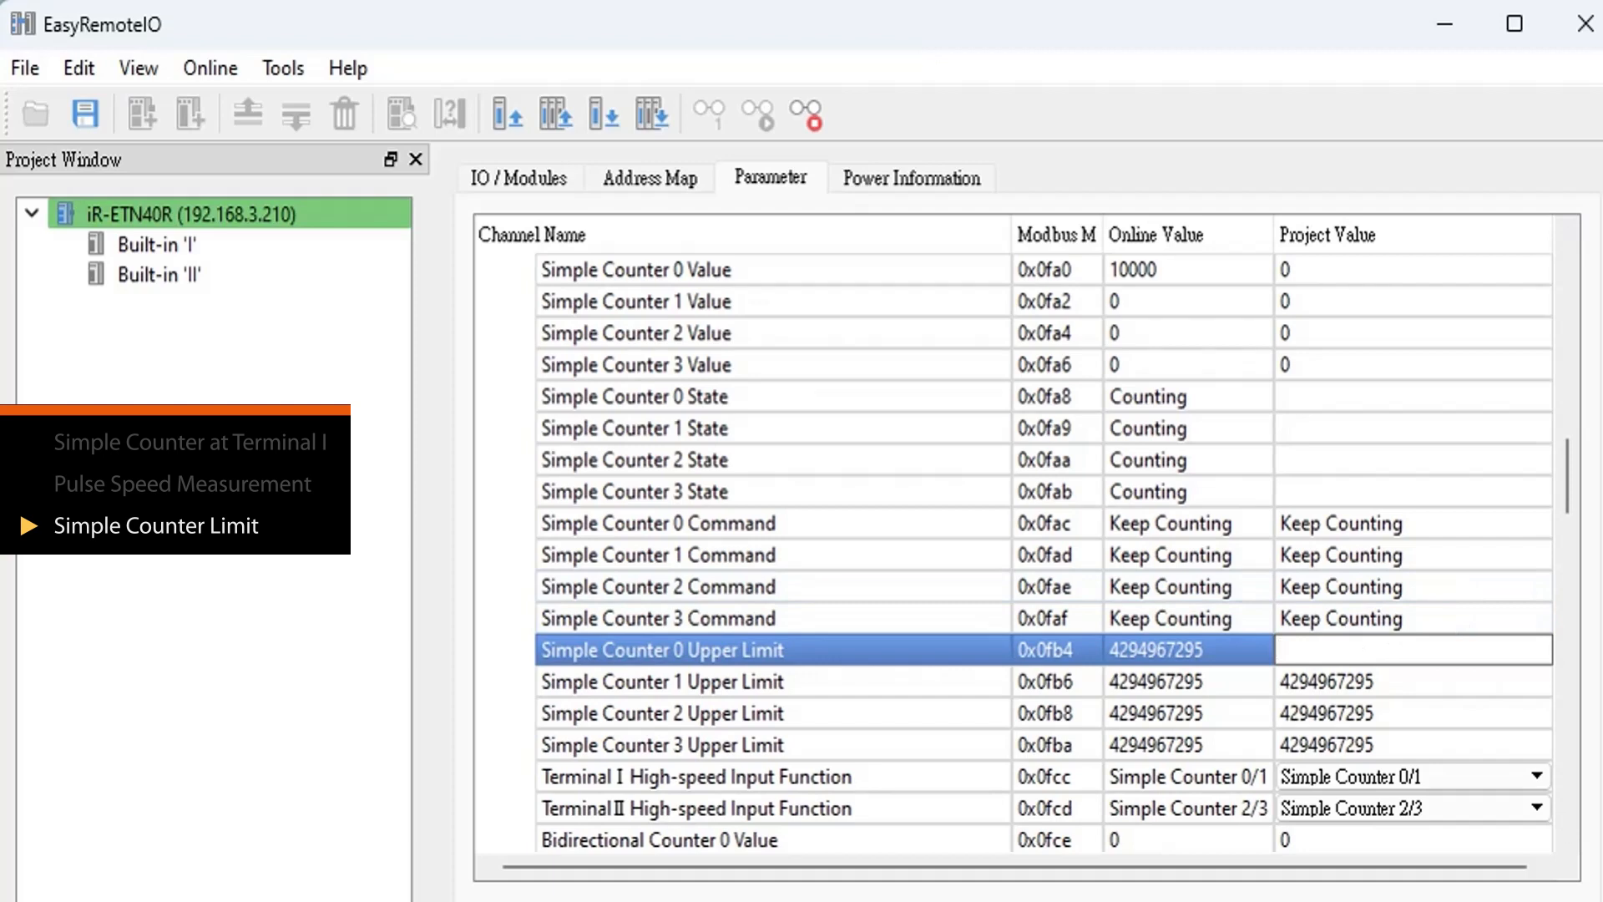
pyautogui.write('5')
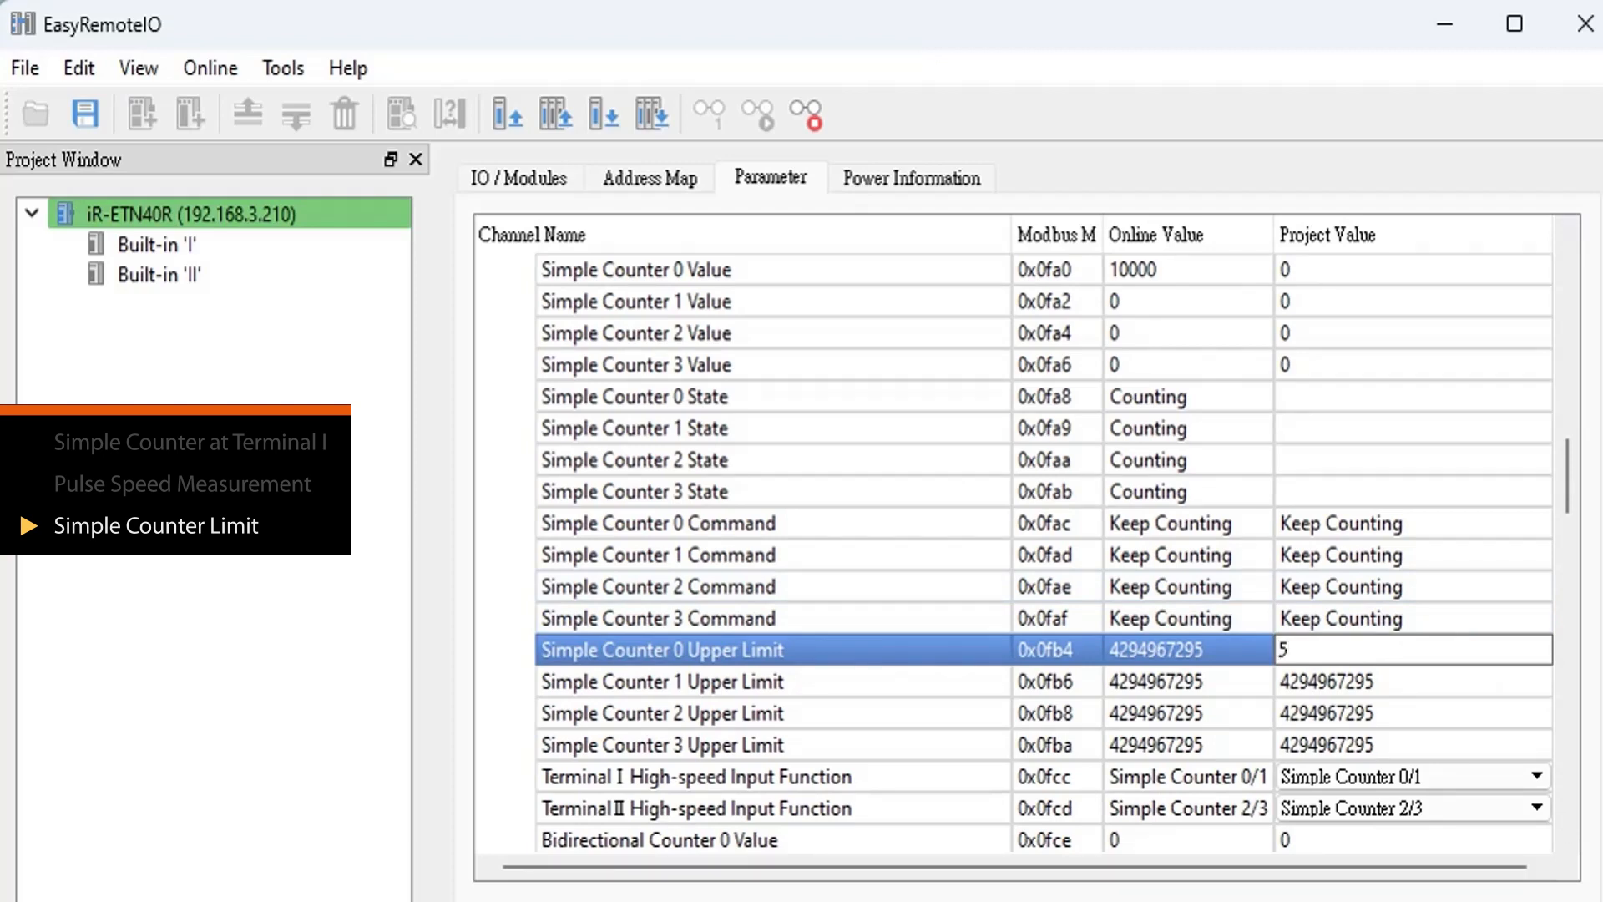
pyautogui.write('000')
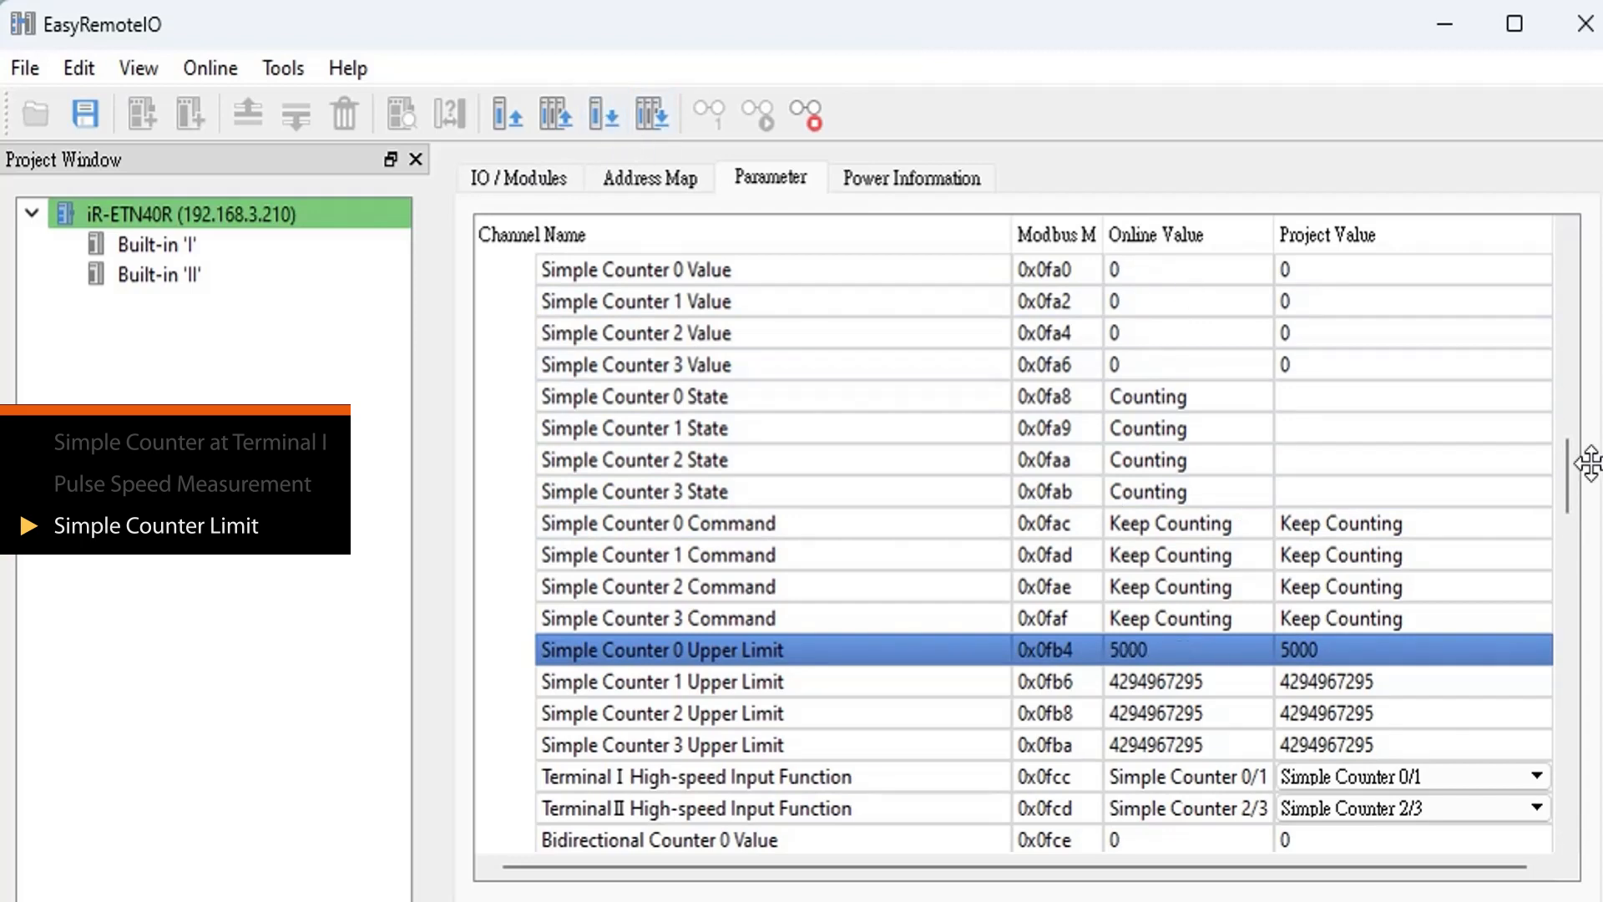
pyautogui.scroll(3)
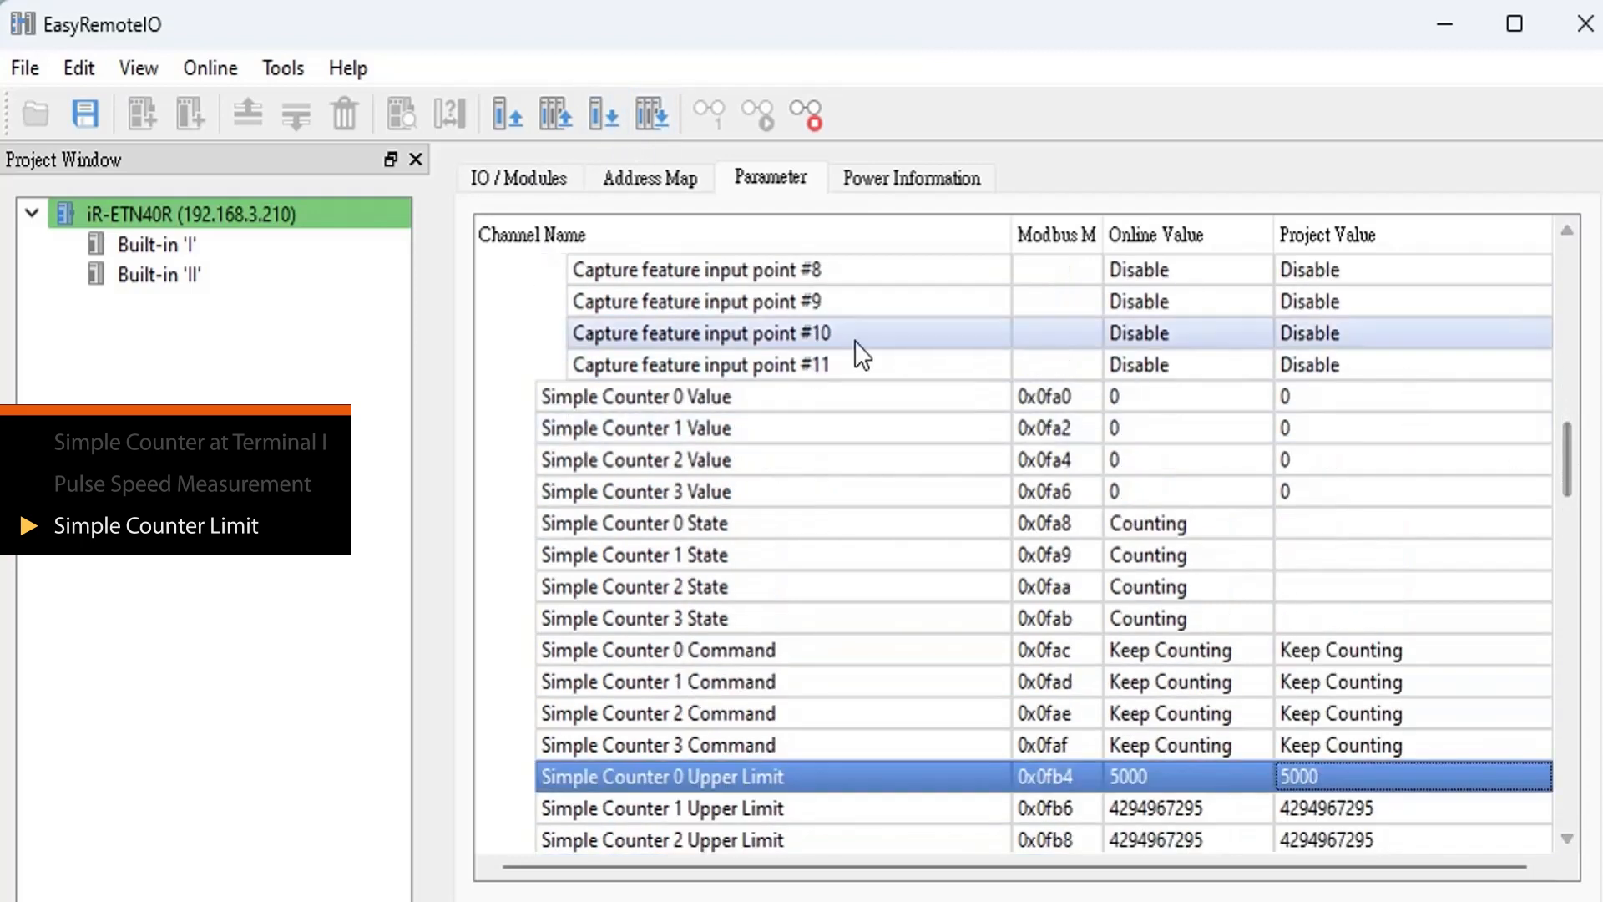
pyautogui.click(635, 396)
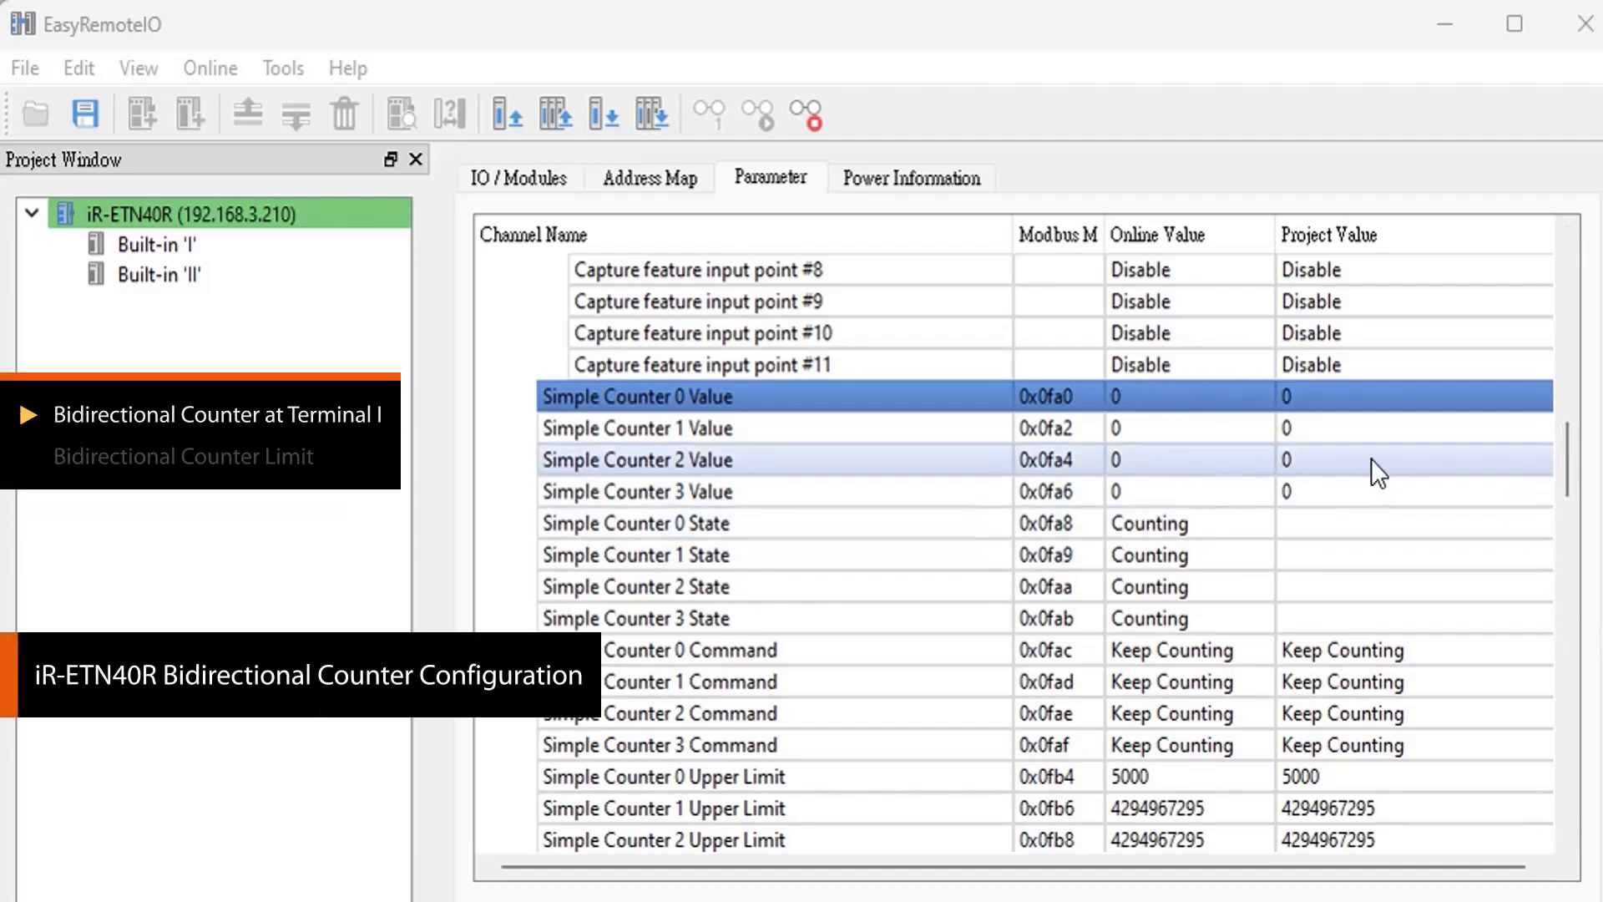
# Set Terminal I High-speed Input Function to Bidirectional Counter 0-Up/Down
pyautogui.scroll(3)
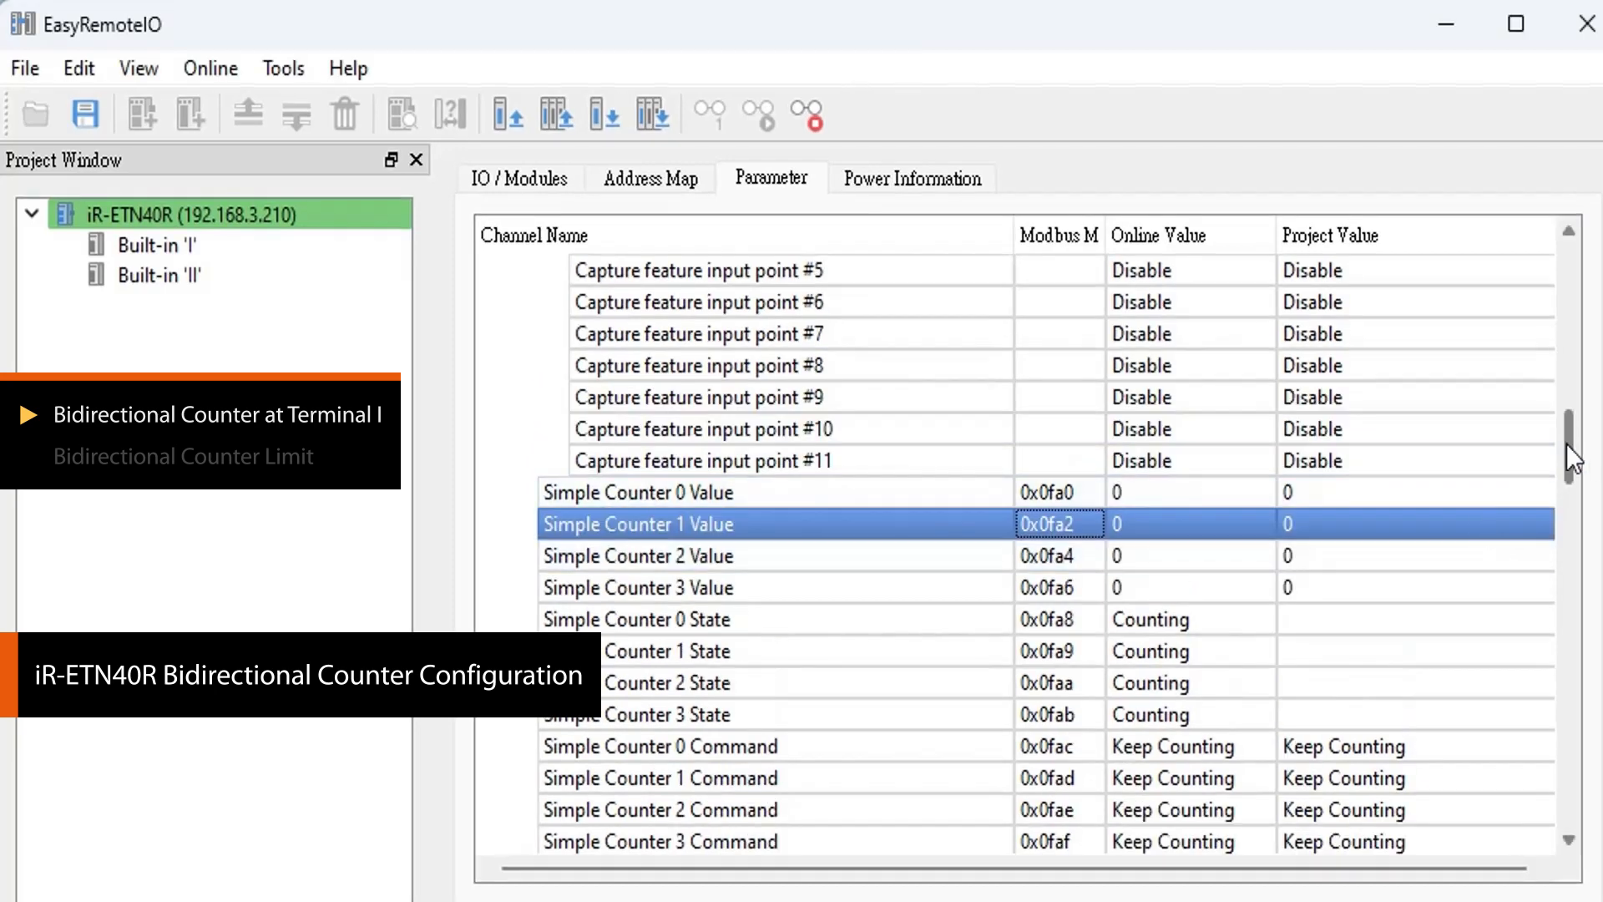
pyautogui.scroll(-3)
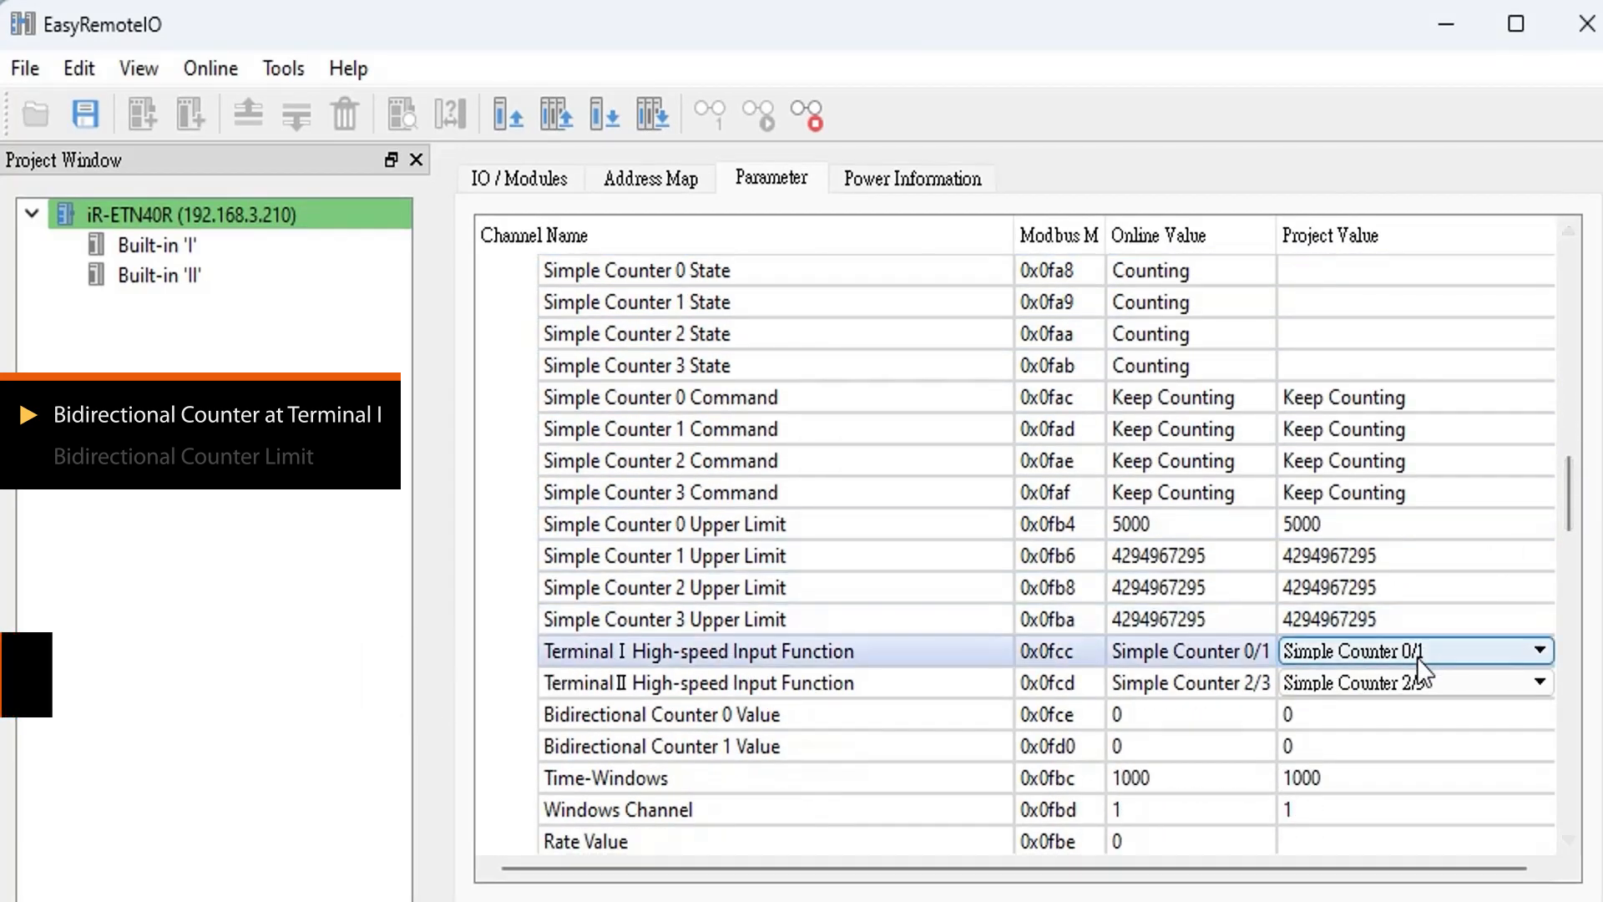
pyautogui.click(1543, 649)
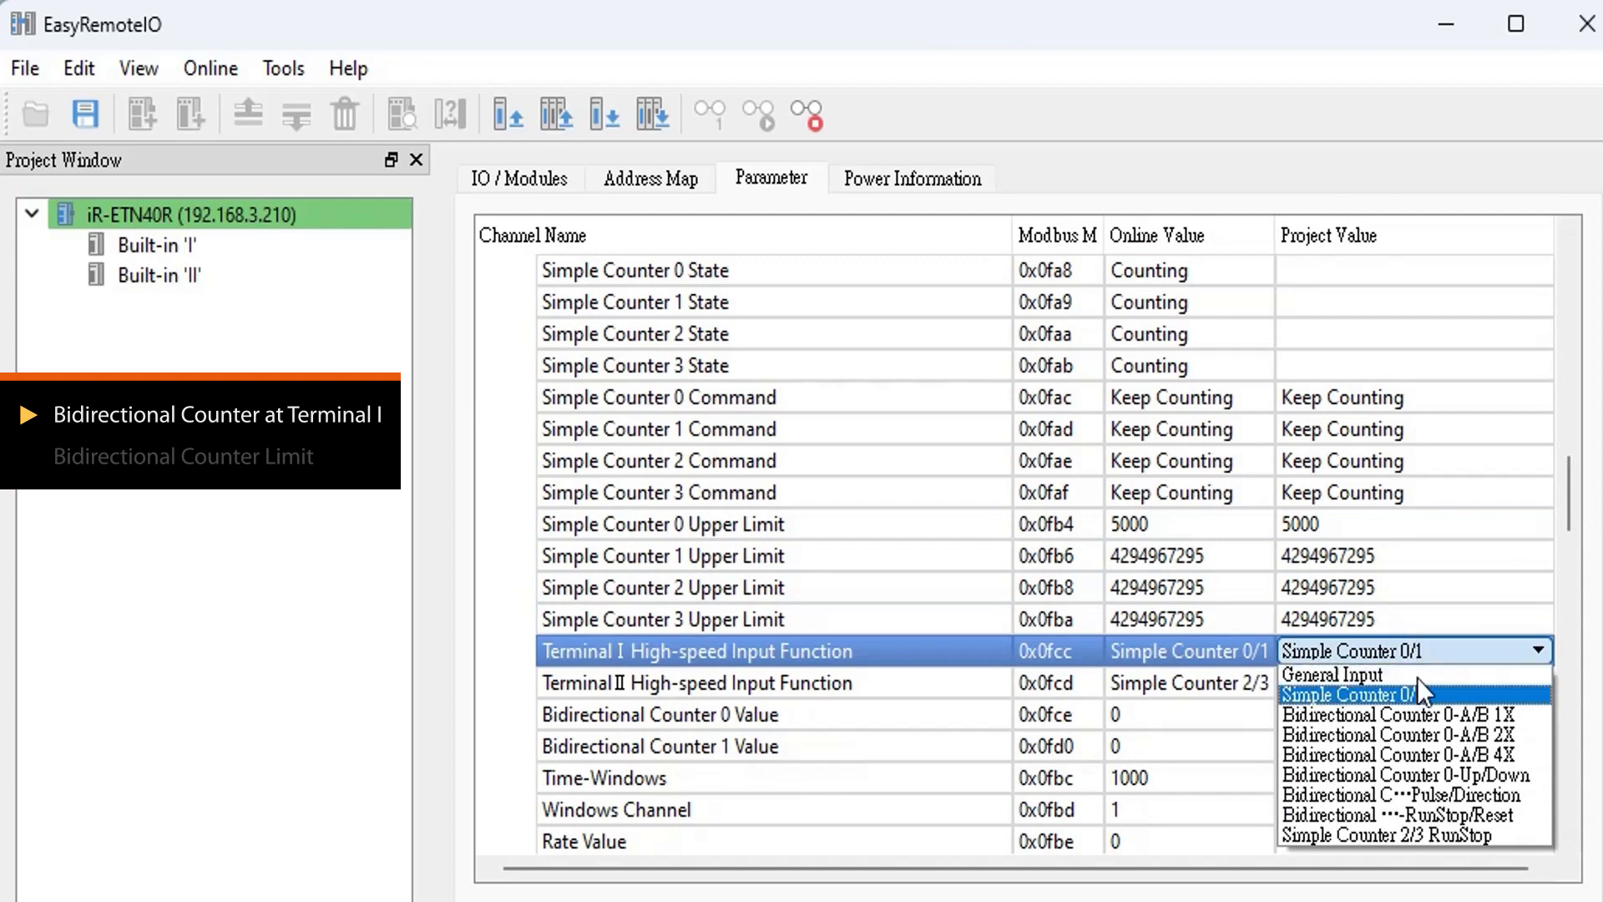
pyautogui.moveTo(1406, 775)
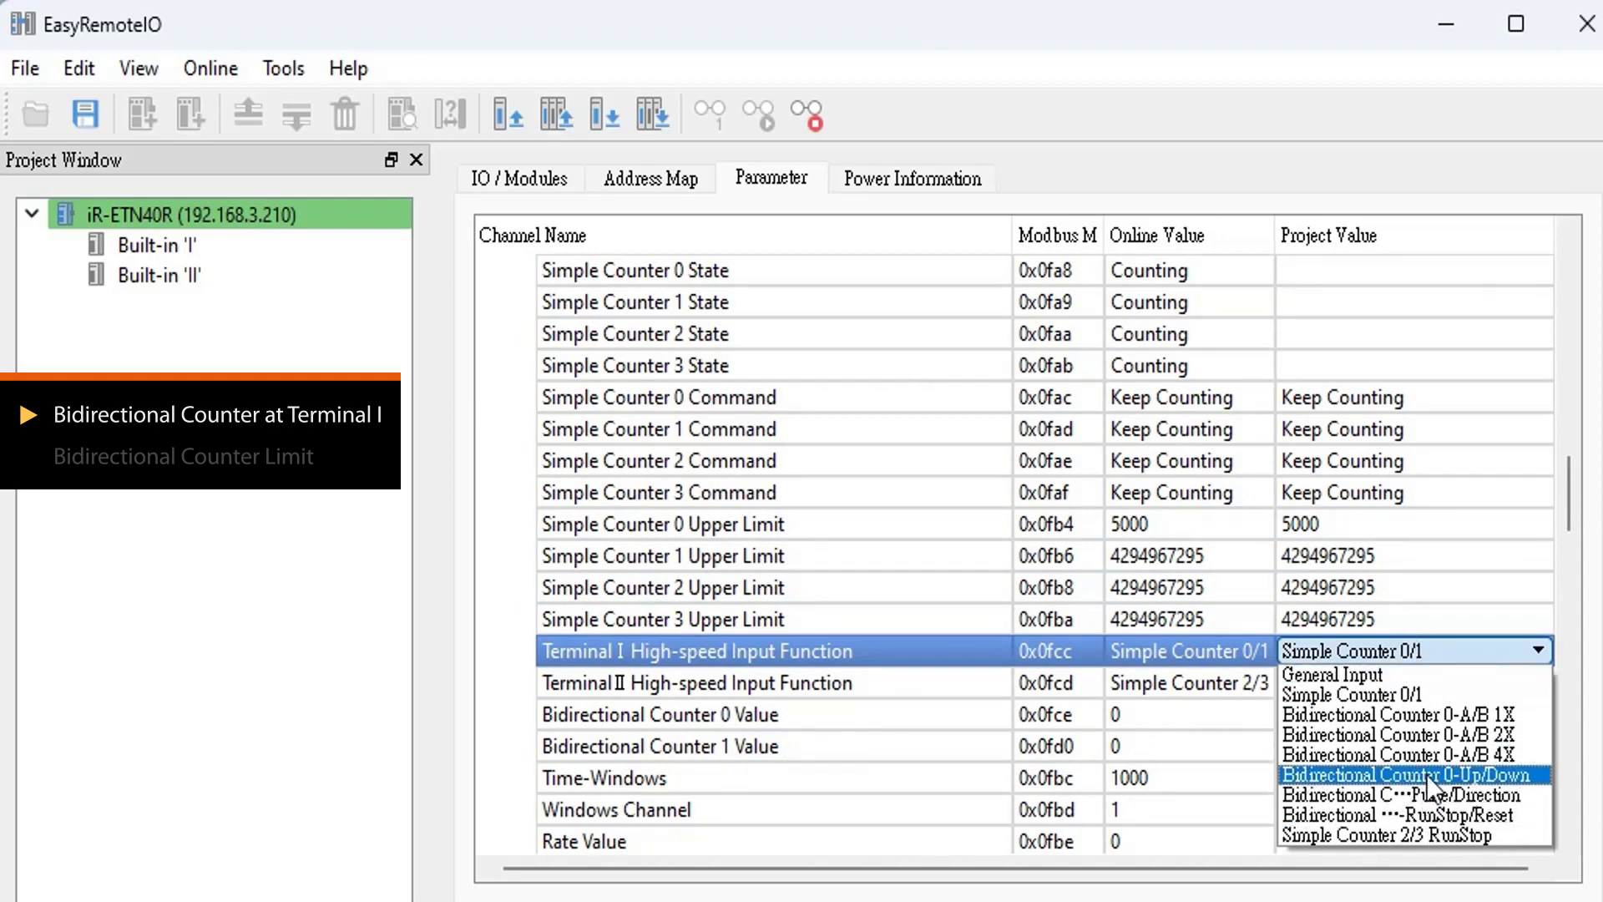
pyautogui.click(1411, 773)
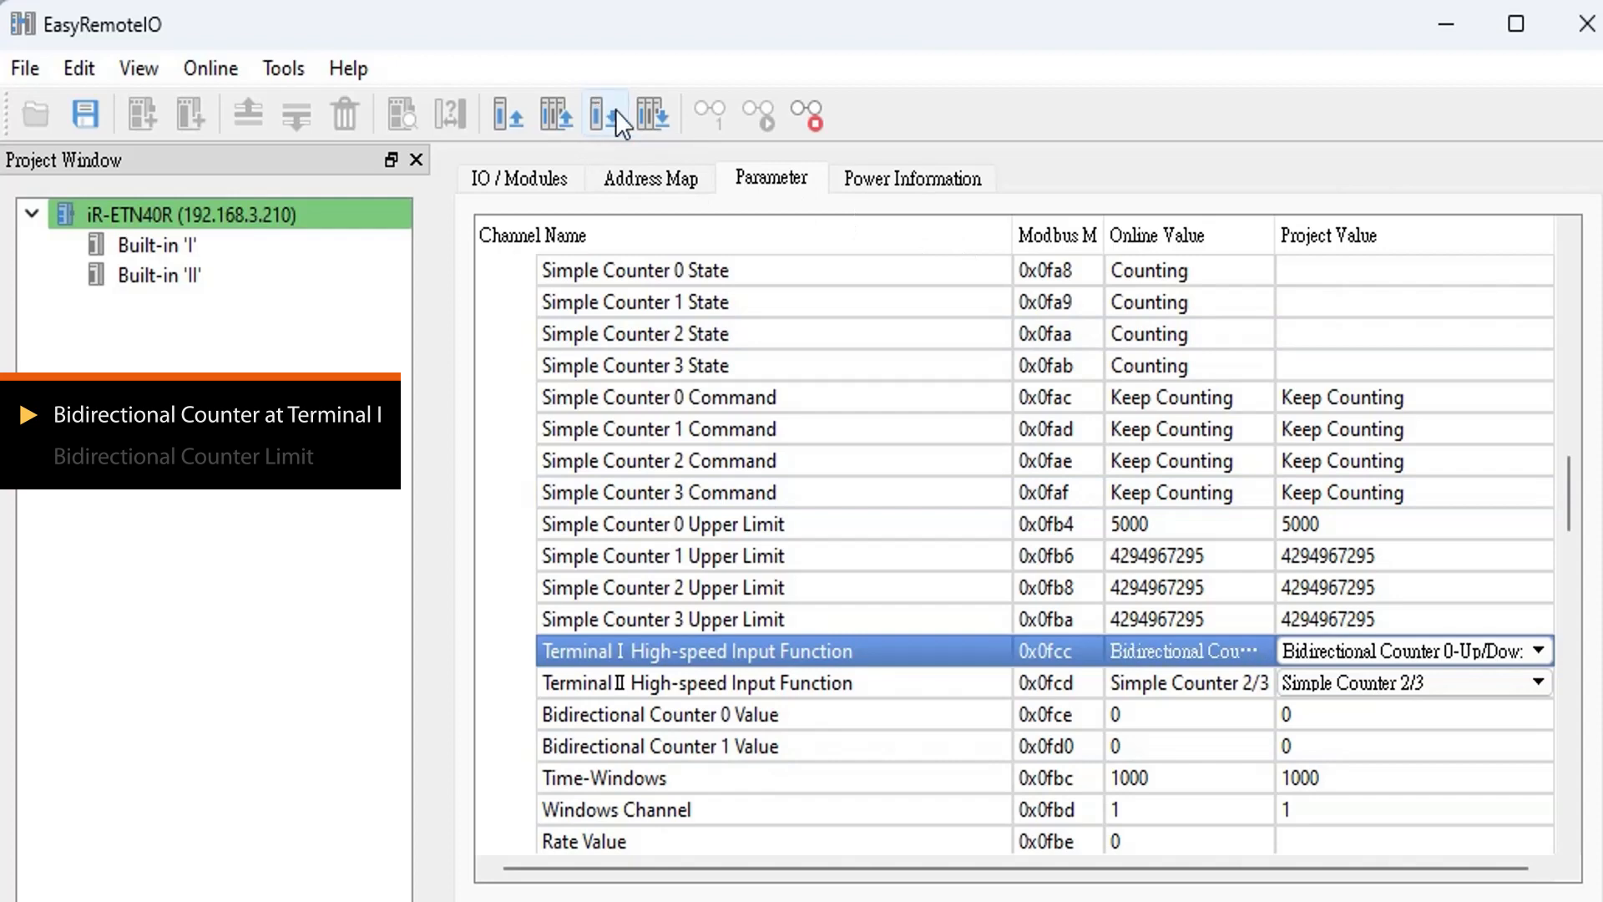
pyautogui.scroll(-3)
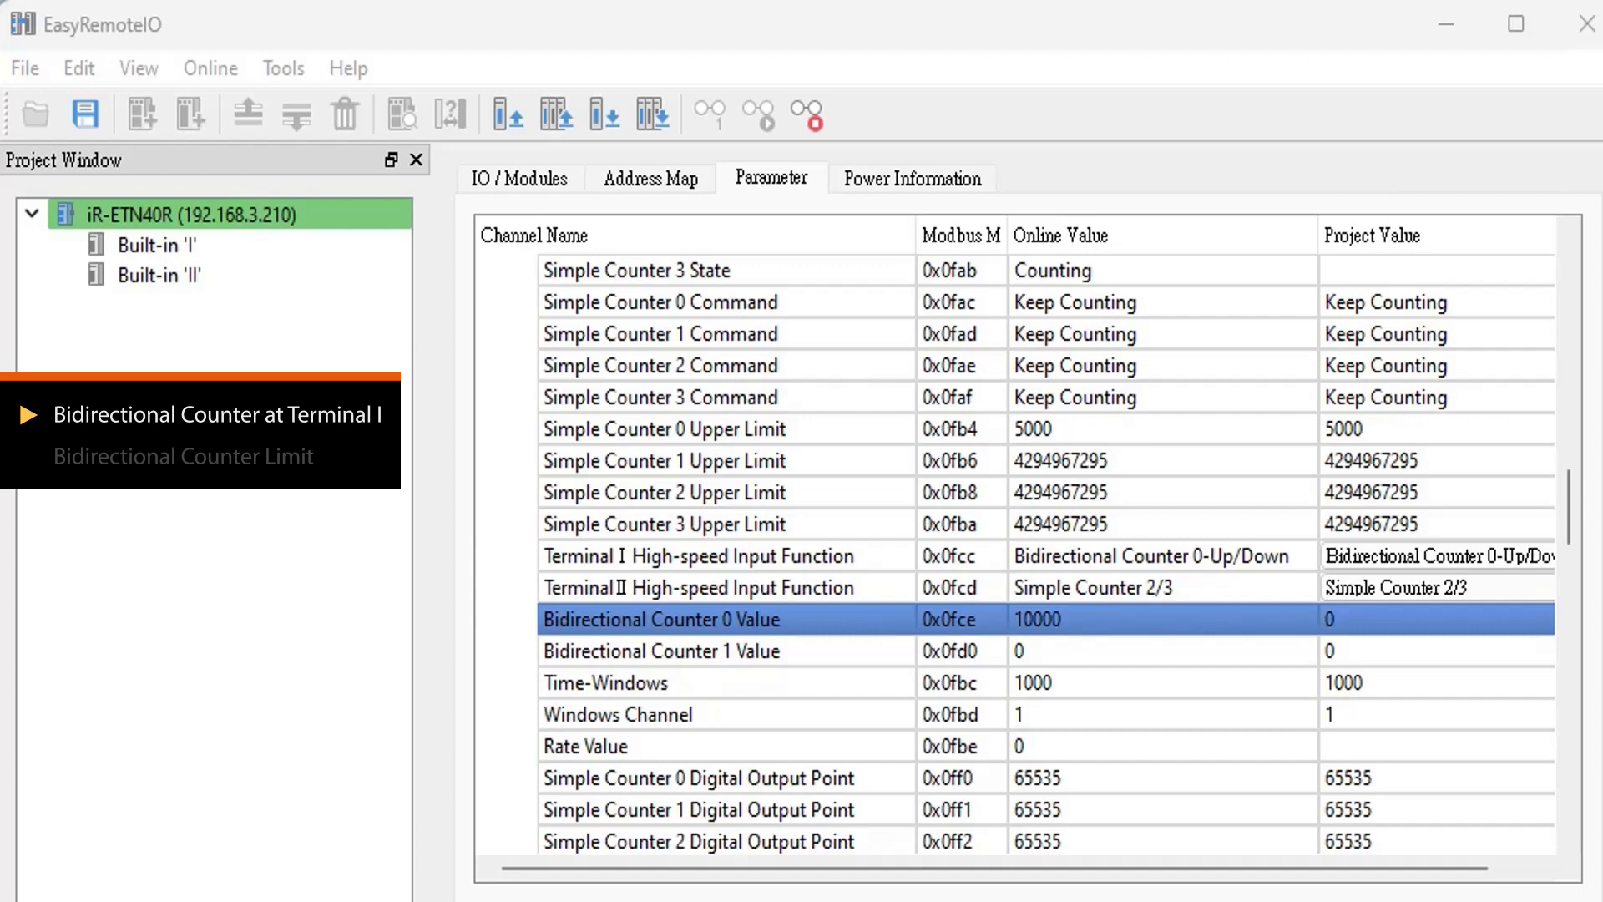
pyautogui.moveTo(1383, 586)
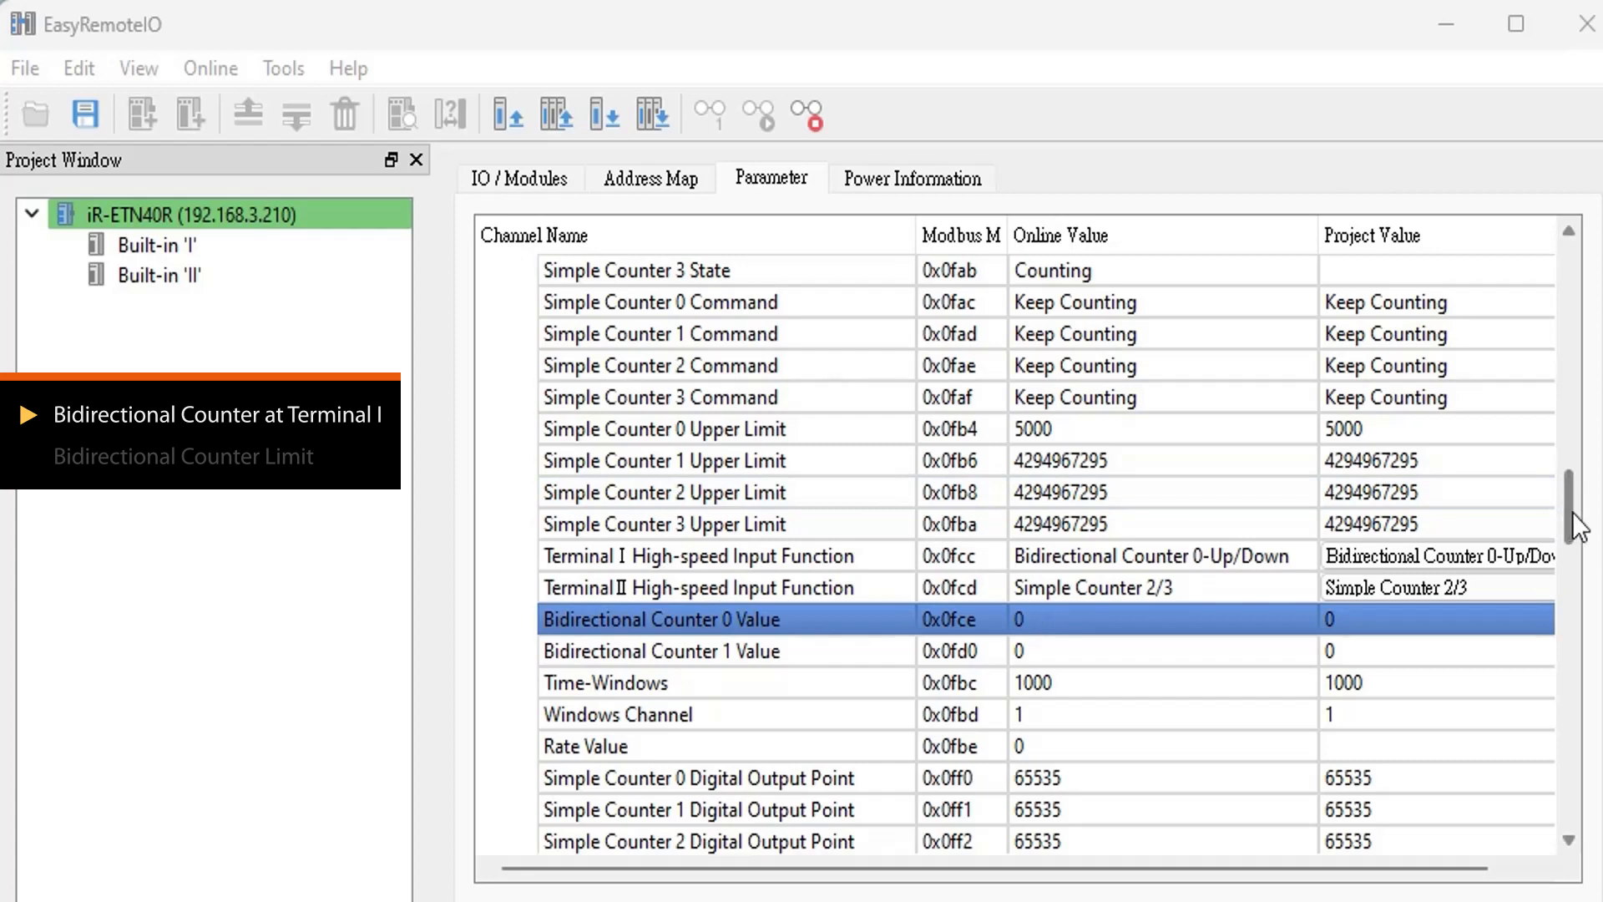
# Set Bidirectional Counter 0 Upper Limit project value to 3000
pyautogui.scroll(-3)
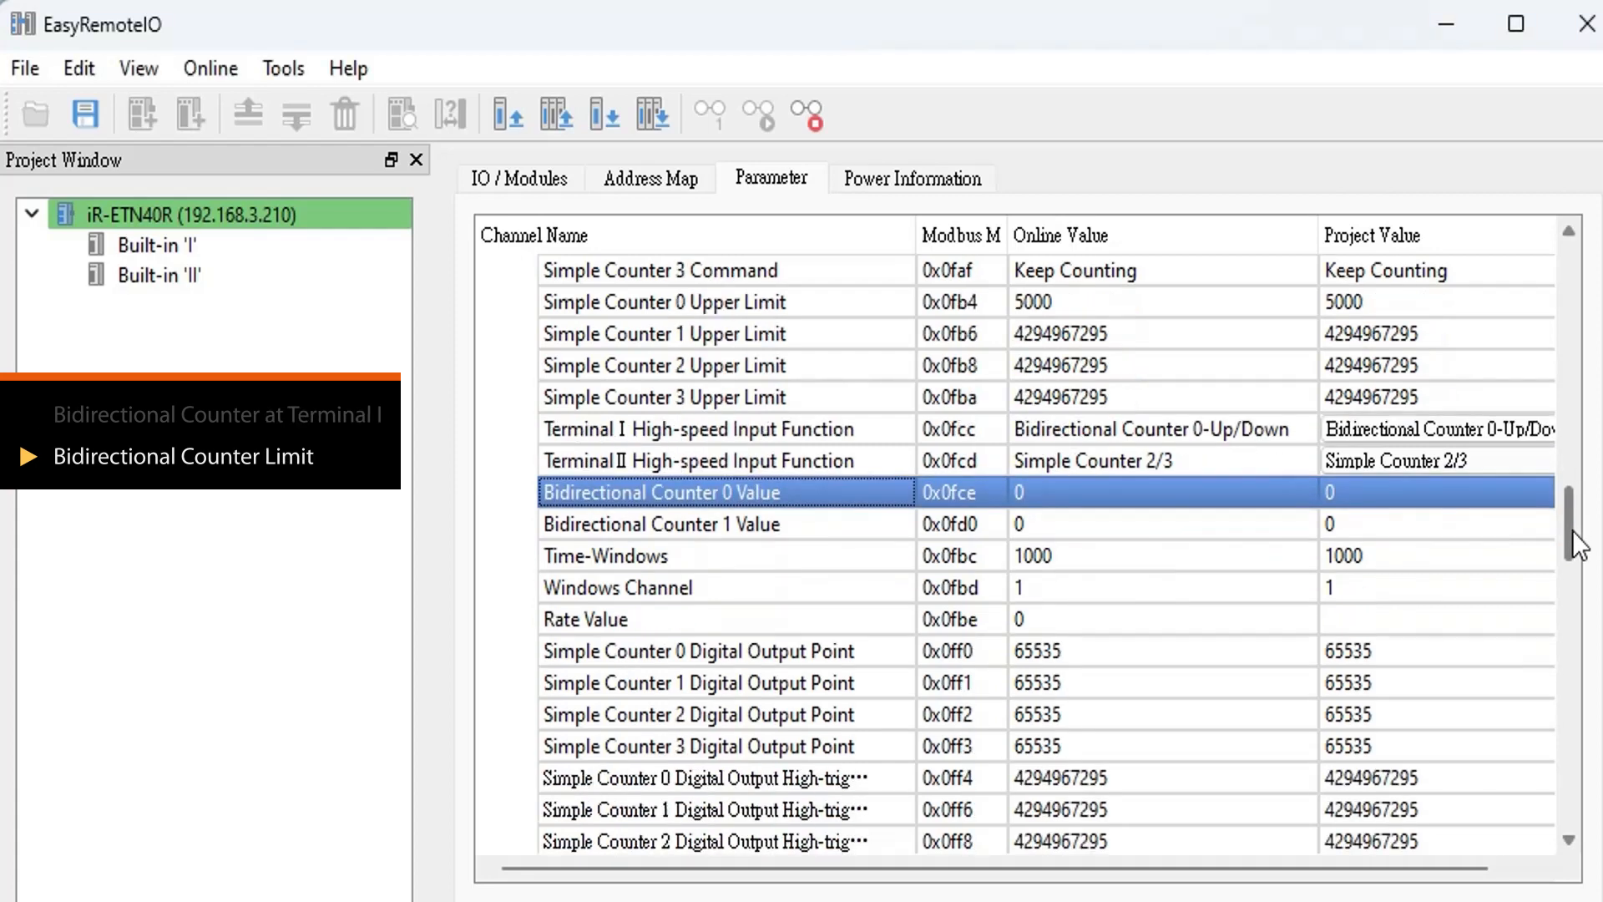
pyautogui.scroll(-3)
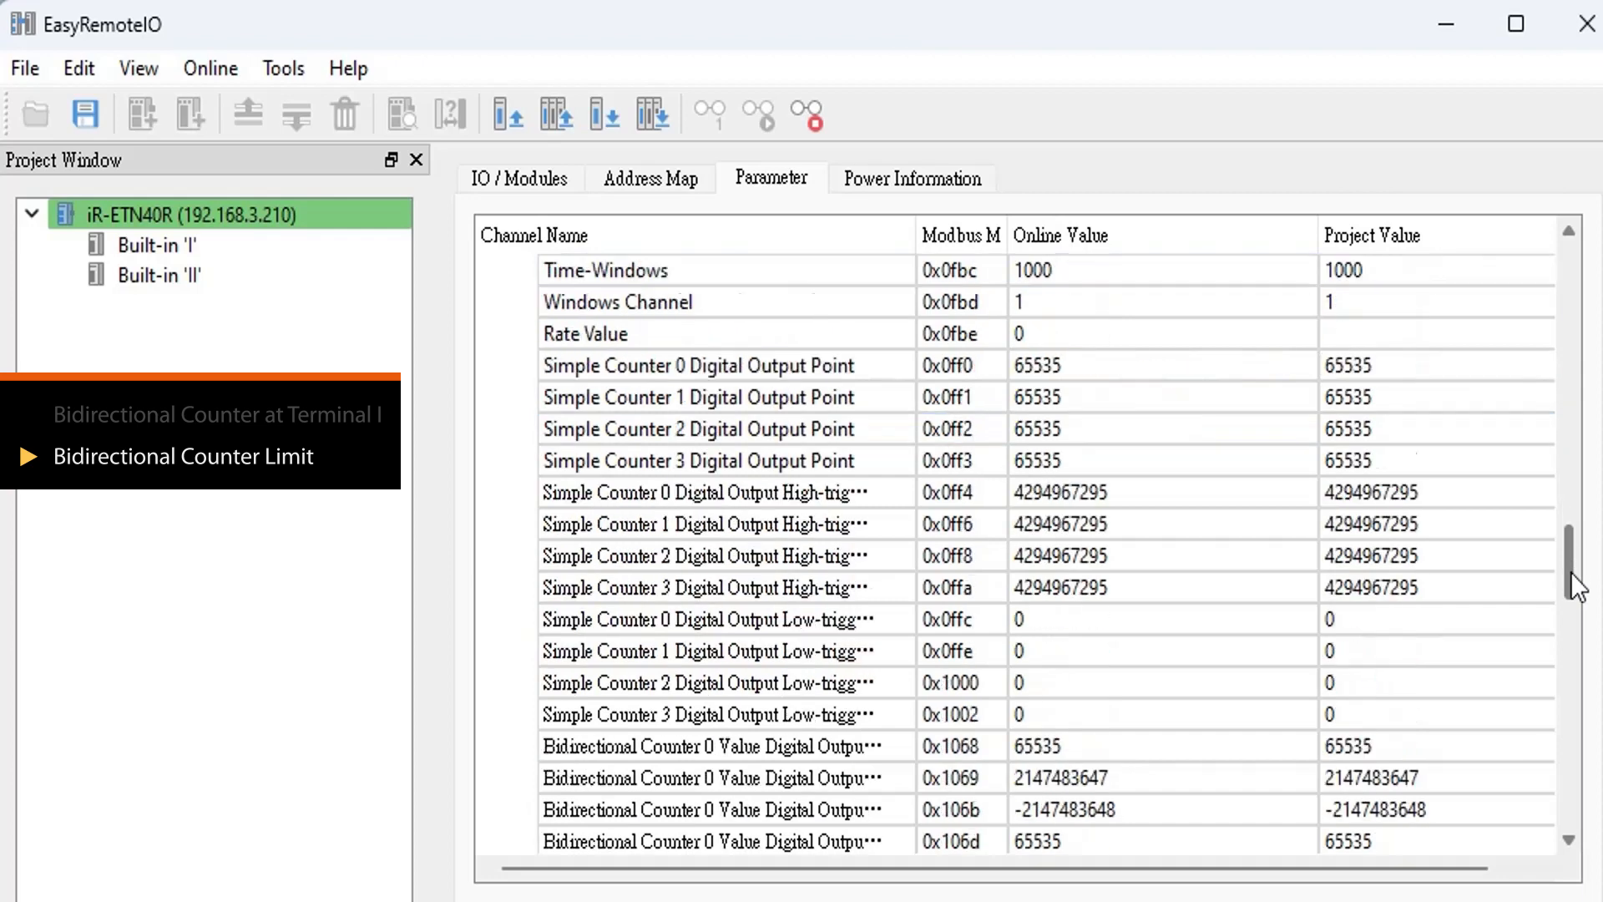
pyautogui.scroll(-3)
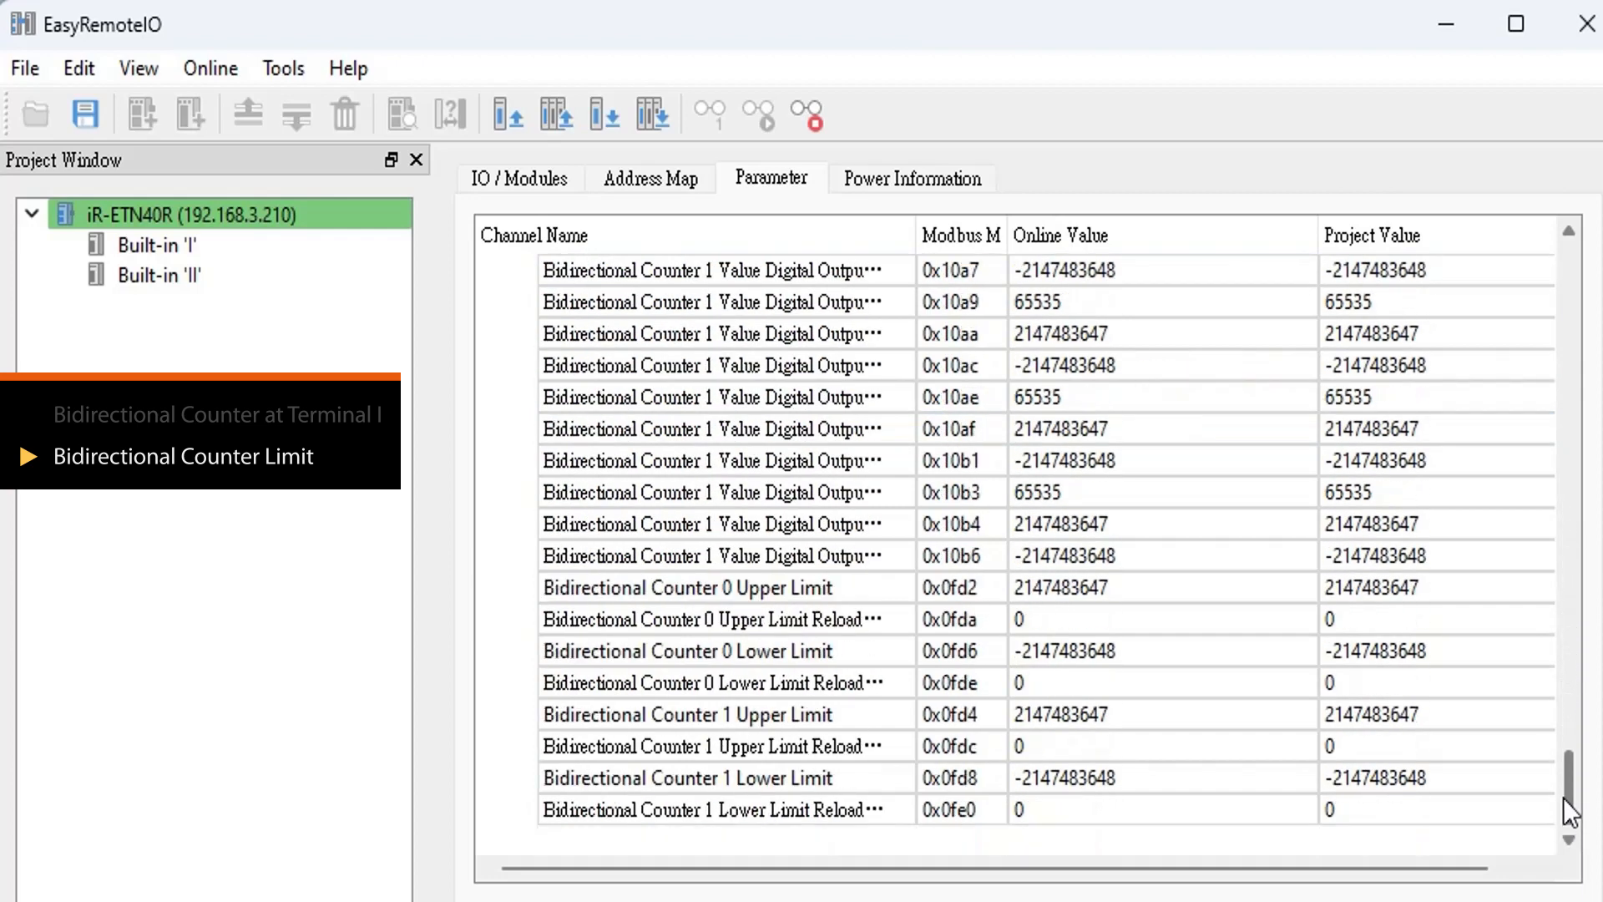
pyautogui.click(685, 587)
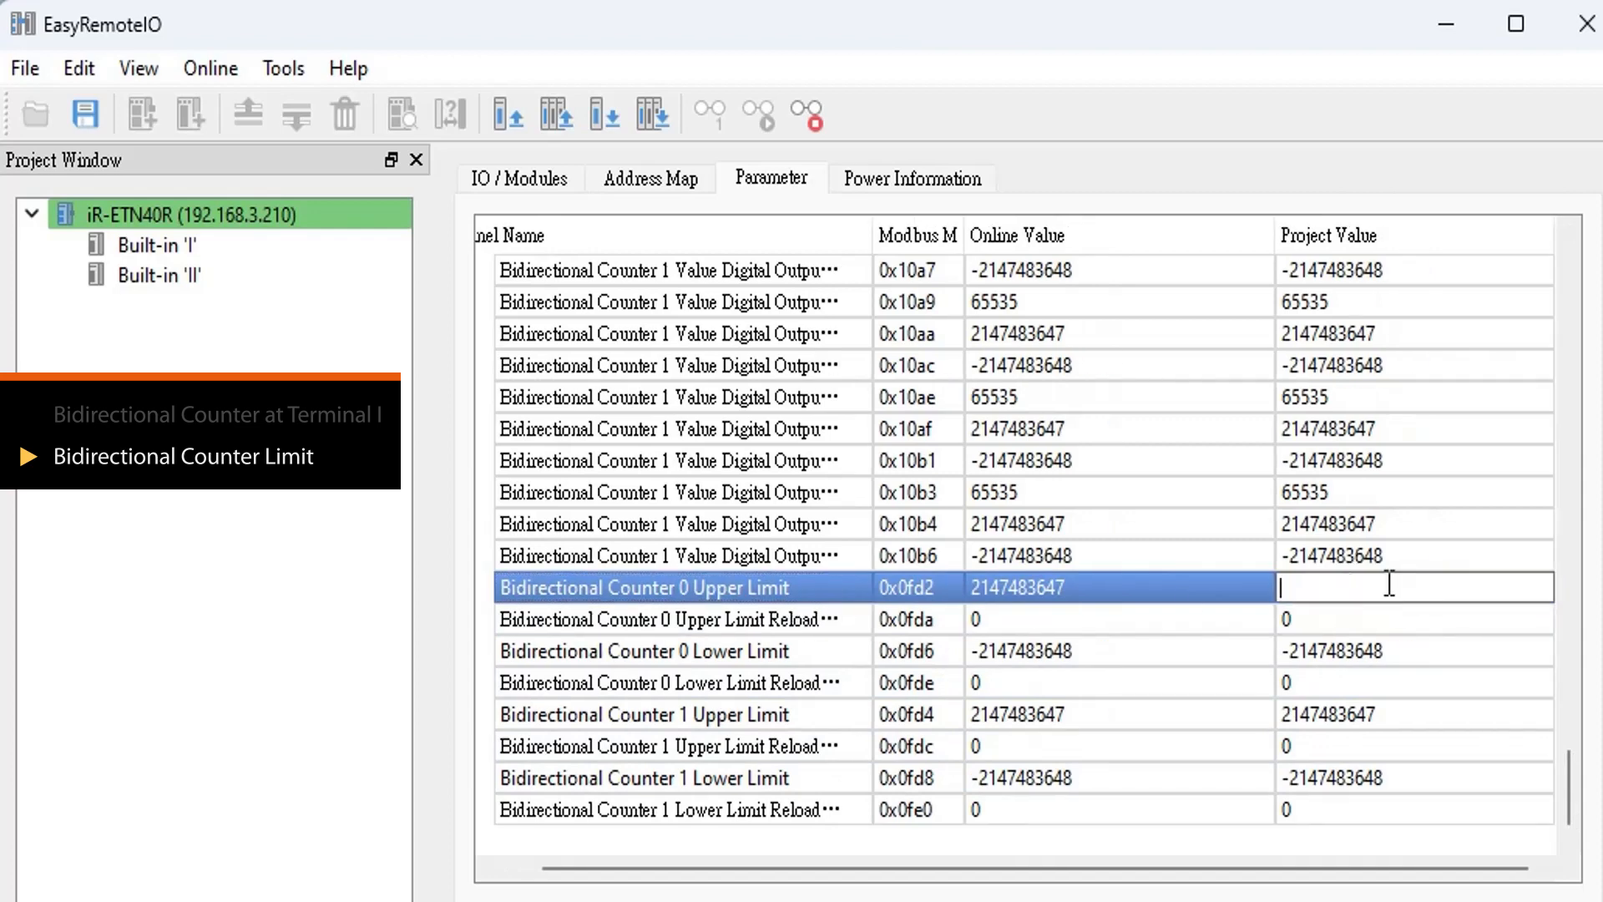
pyautogui.write('3000')
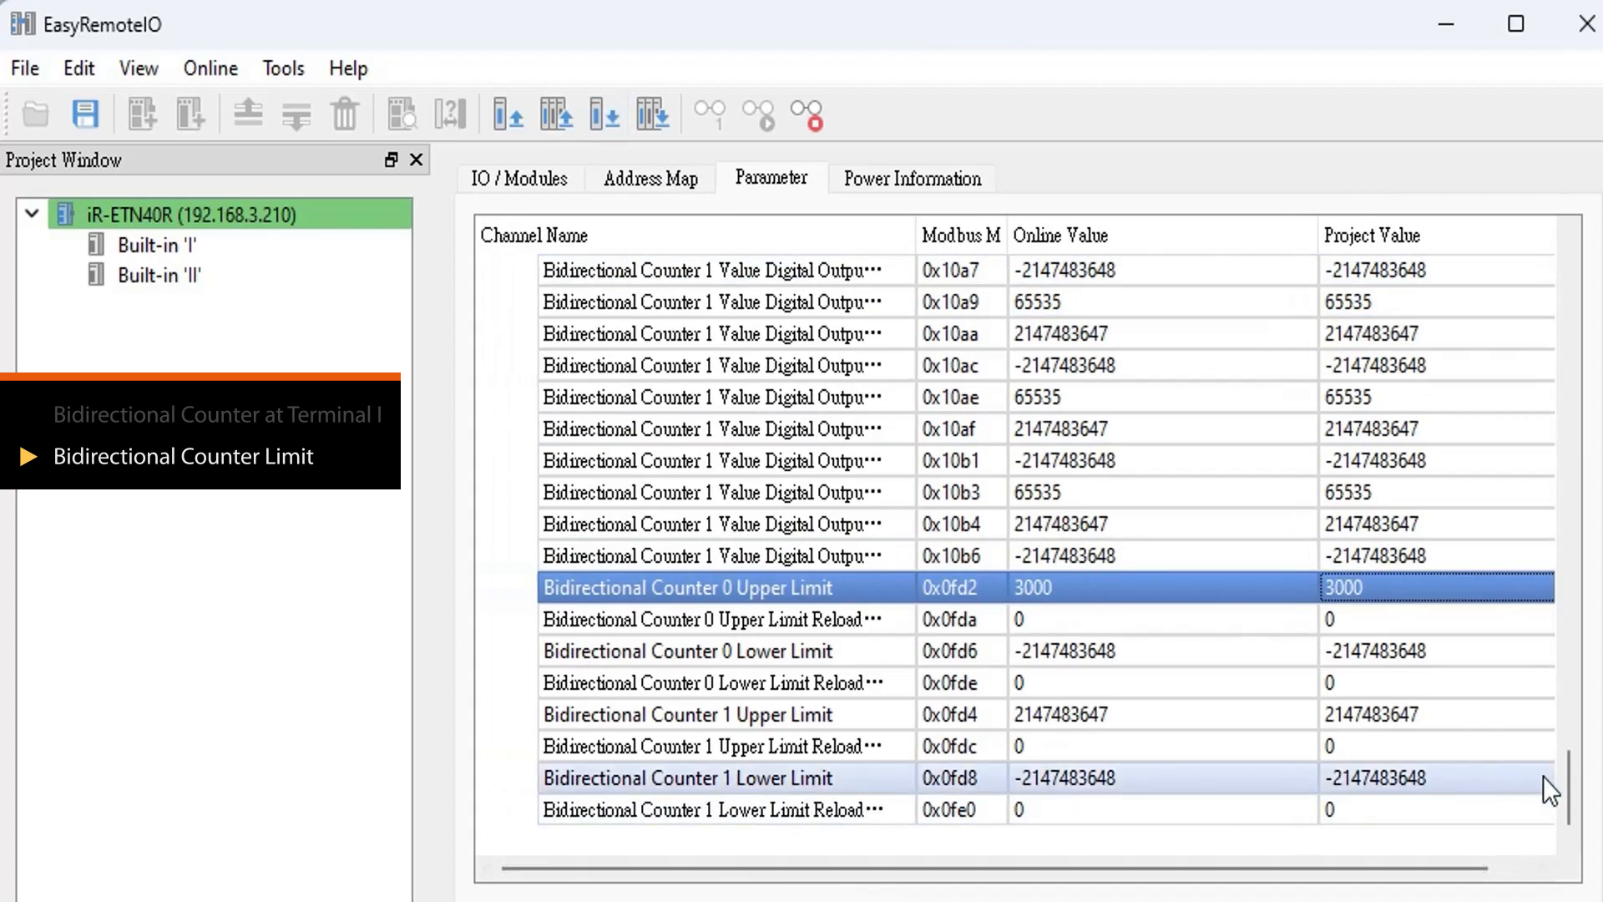
# Check Bidirectional Counter 0's live value, now showing 0
pyautogui.scroll(3)
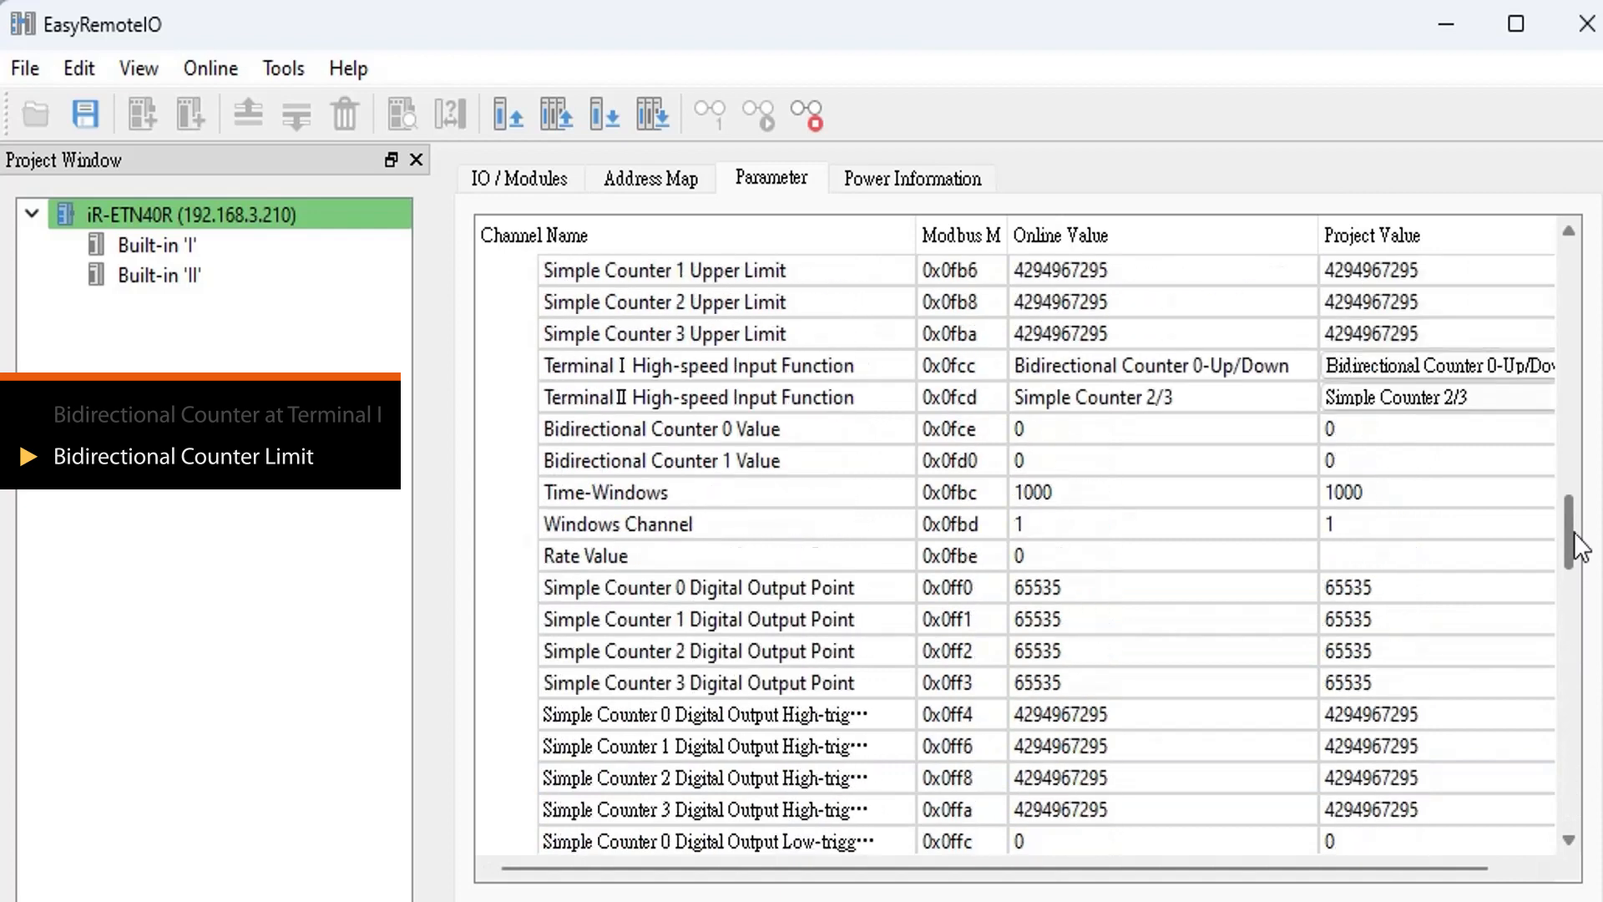
pyautogui.scroll(3)
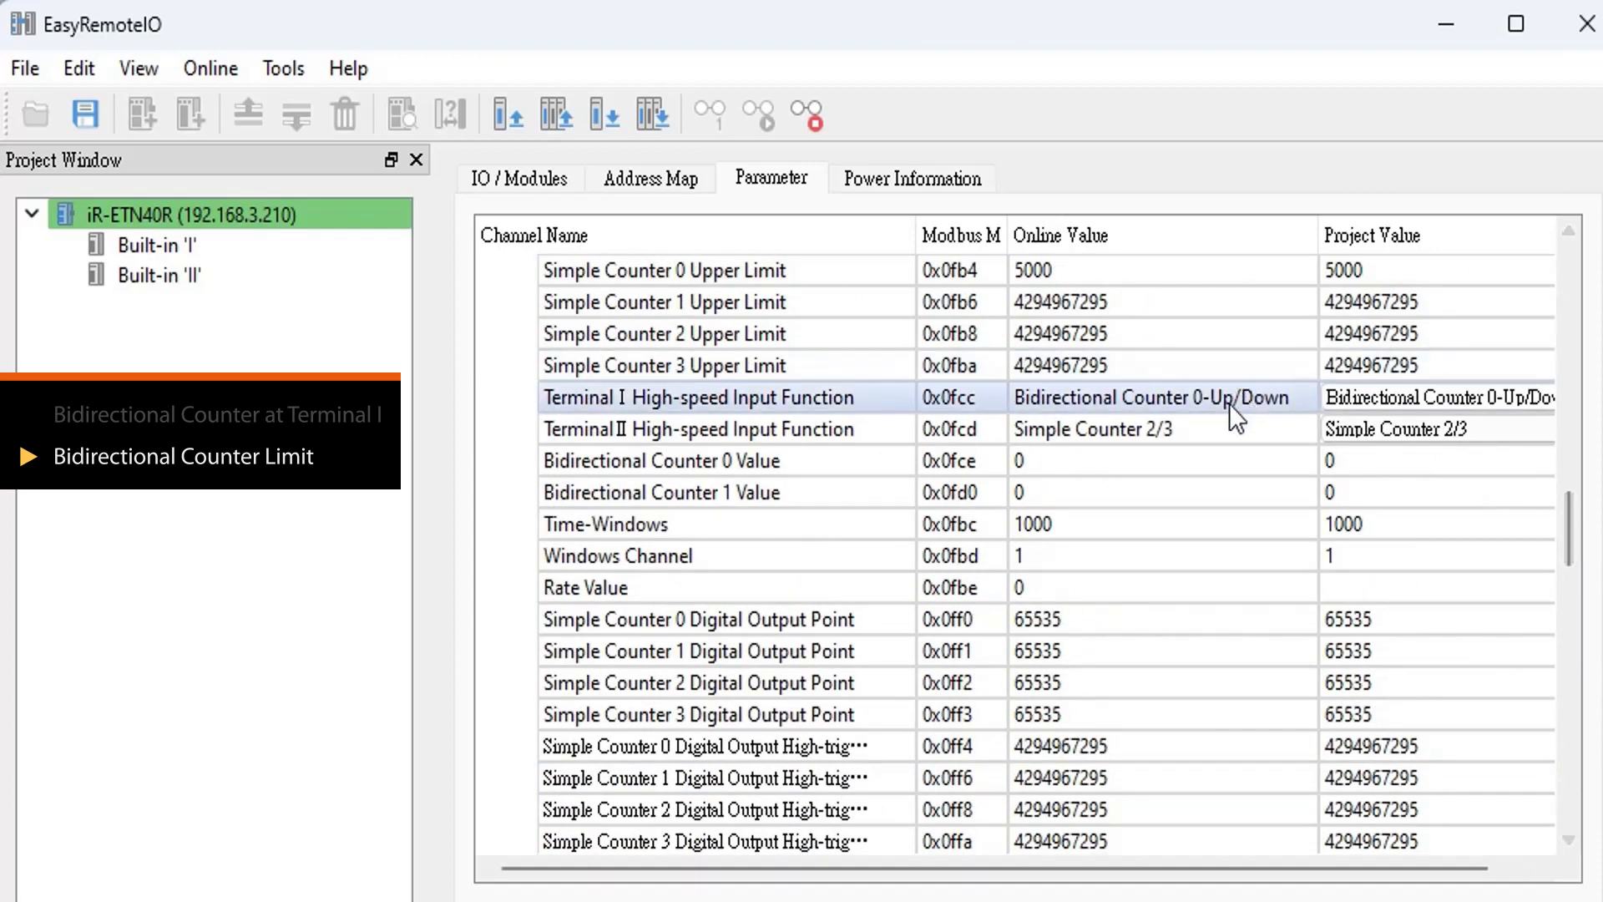
pyautogui.click(660, 461)
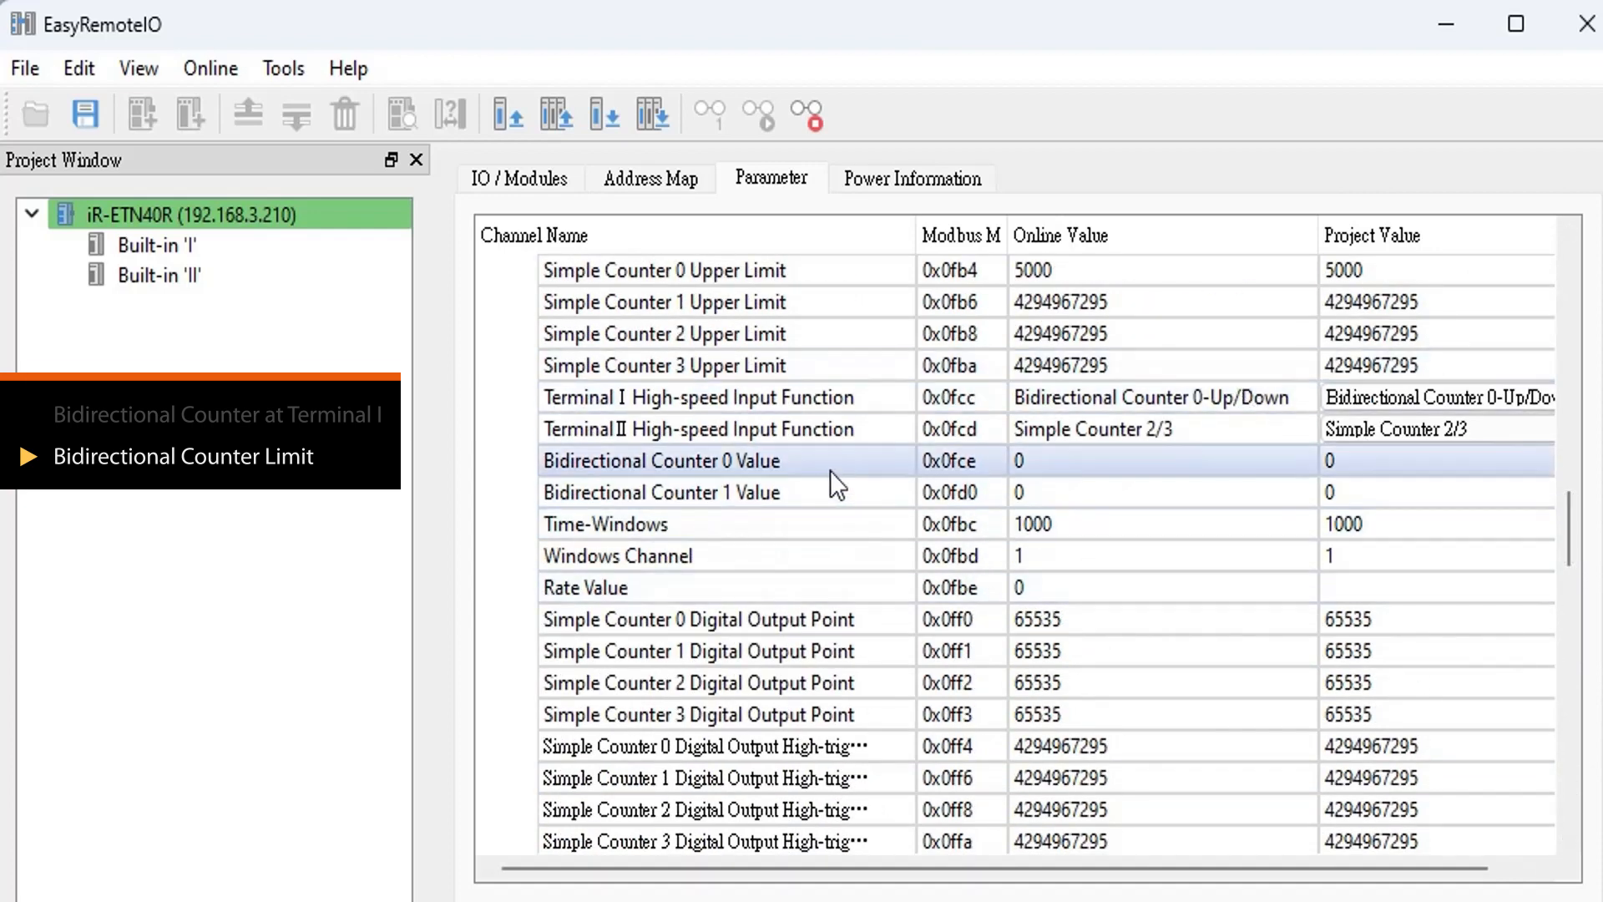
pyautogui.click(663, 461)
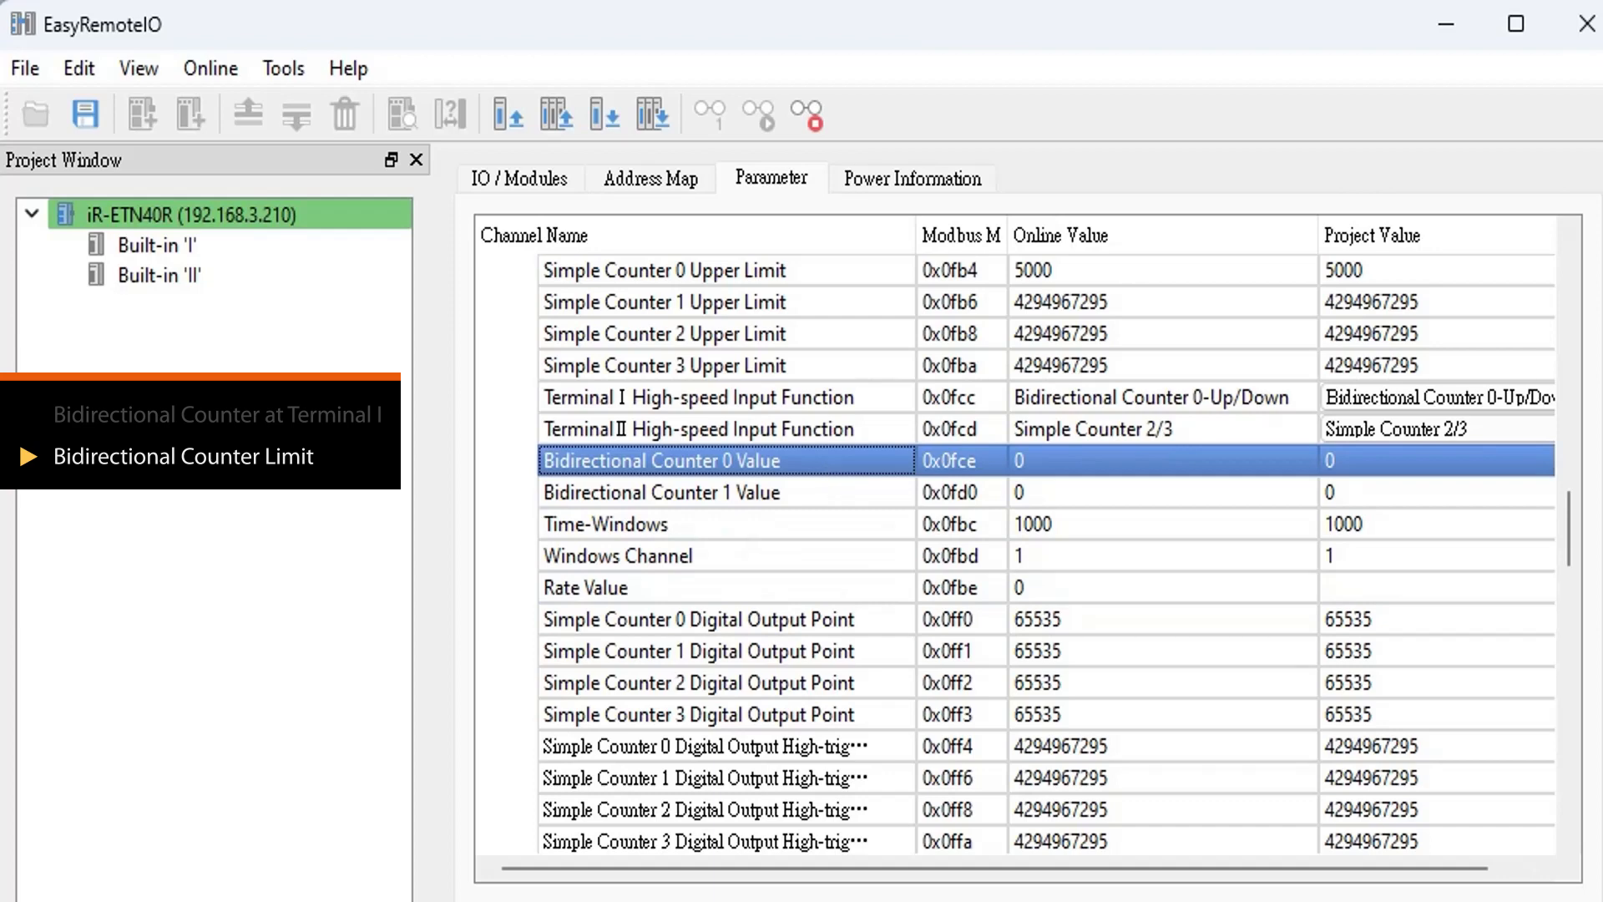